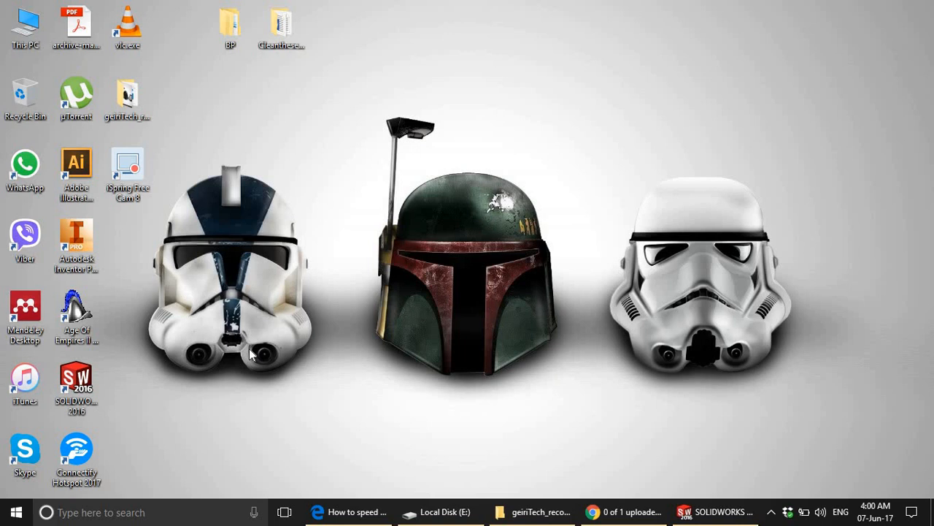
mouse_move(130, 426)
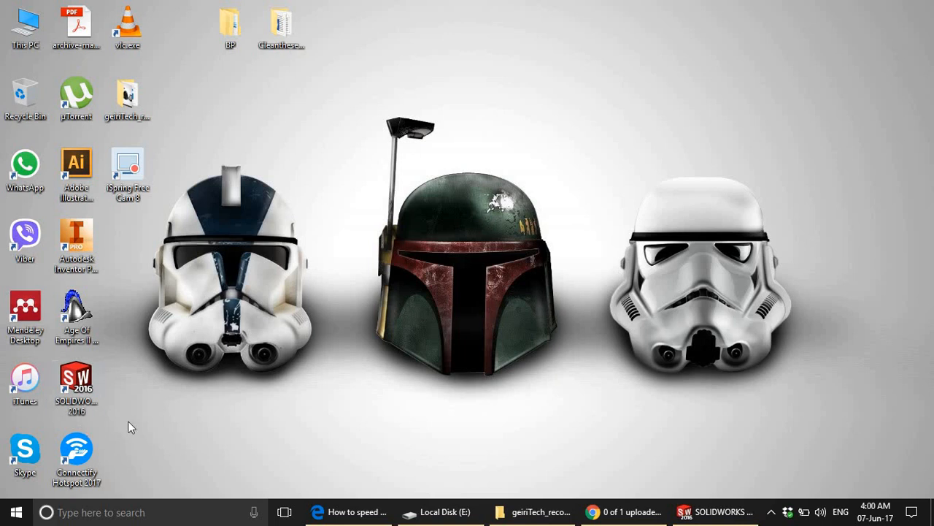
Launch SOLIDWORKS 2016 from the Windows desktop.
left_click(76, 382)
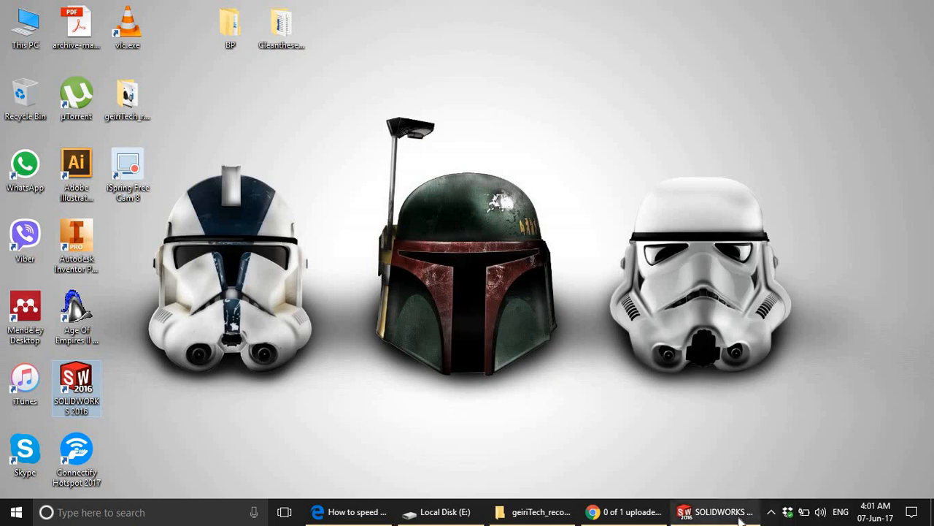
Start a new document from the File menu with Part as the chosen type.
left_click(156, 12)
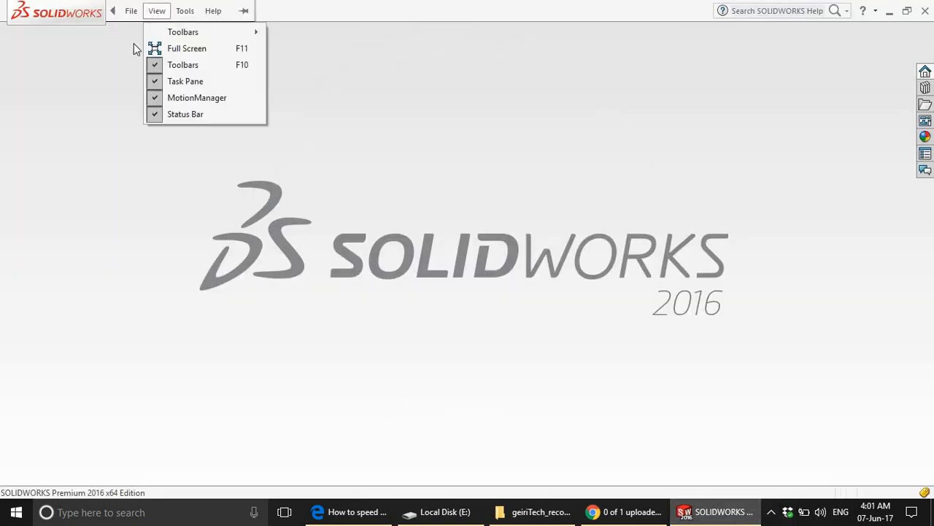
left_click(213, 11)
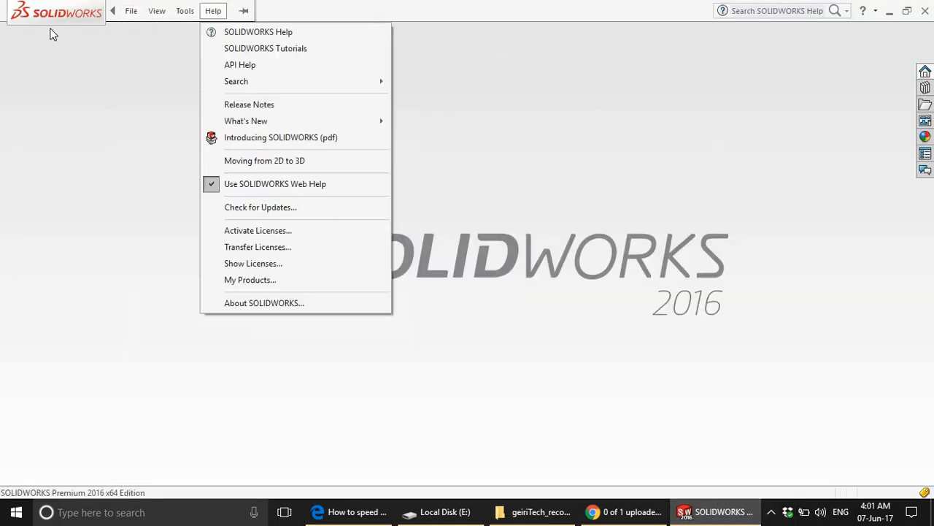
left_click(131, 10)
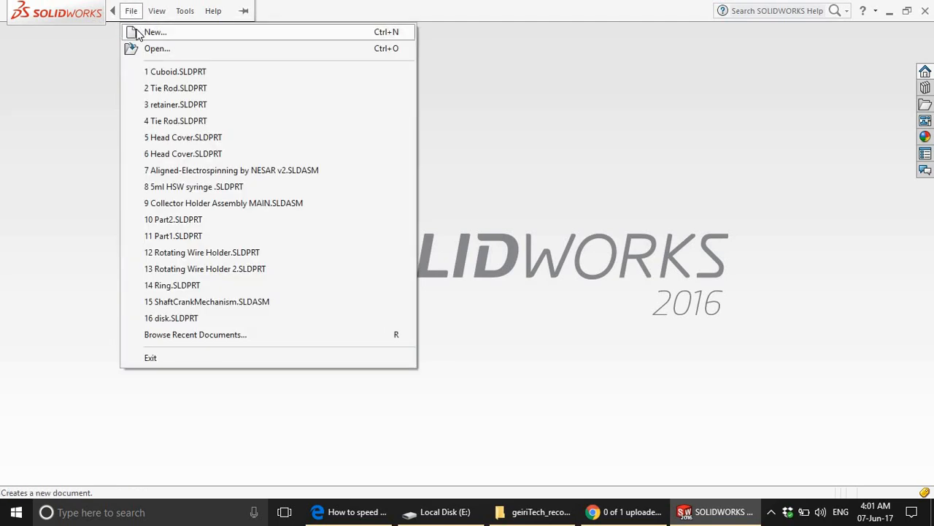
left_click(155, 32)
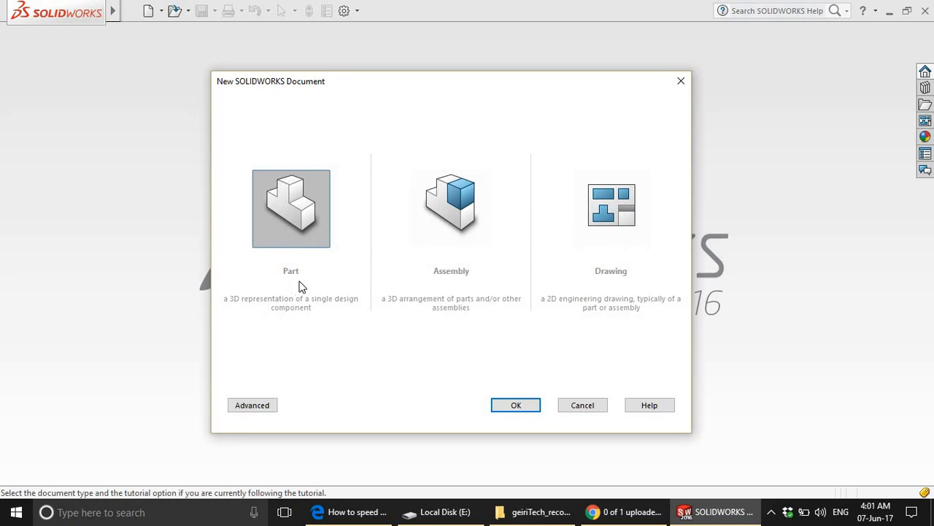
mouse_move(479, 276)
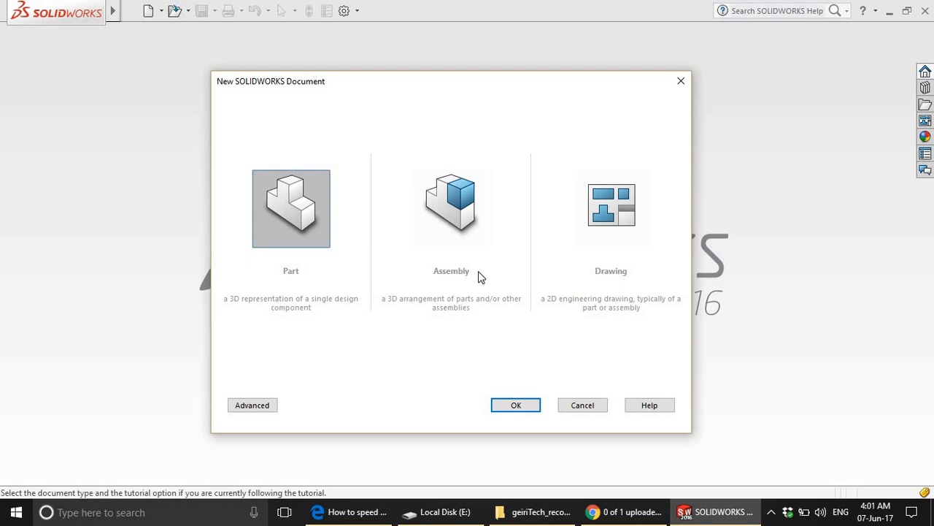
mouse_move(491, 323)
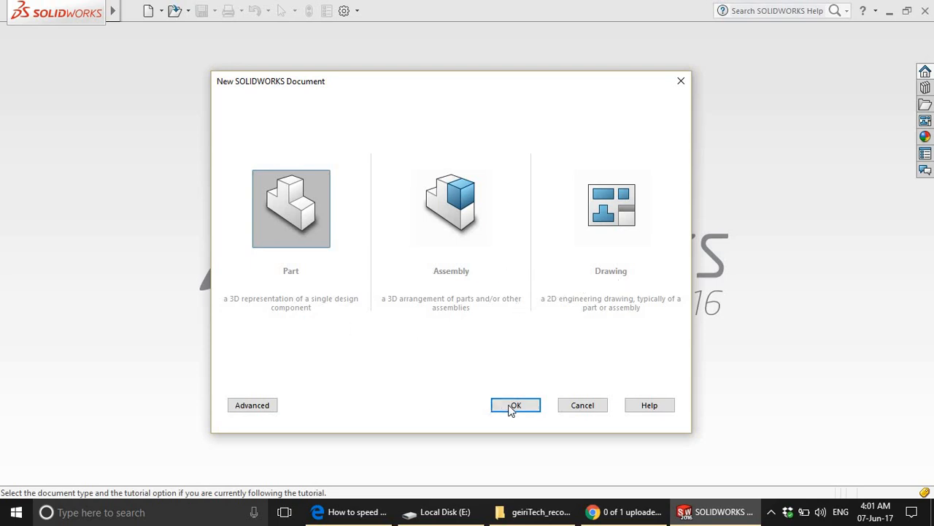
Confirm the dialog to create the blank part document Part2.
left_click(515, 405)
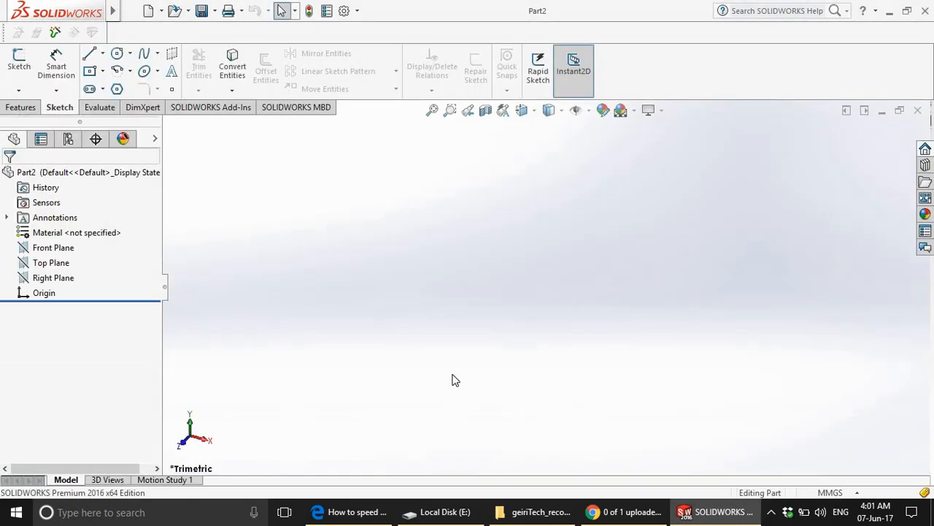
mouse_move(254, 213)
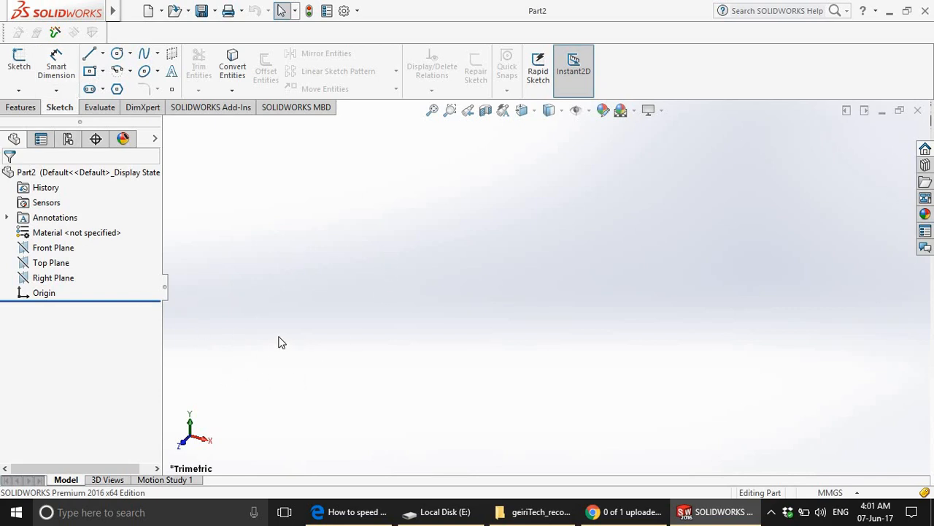
mouse_move(257, 373)
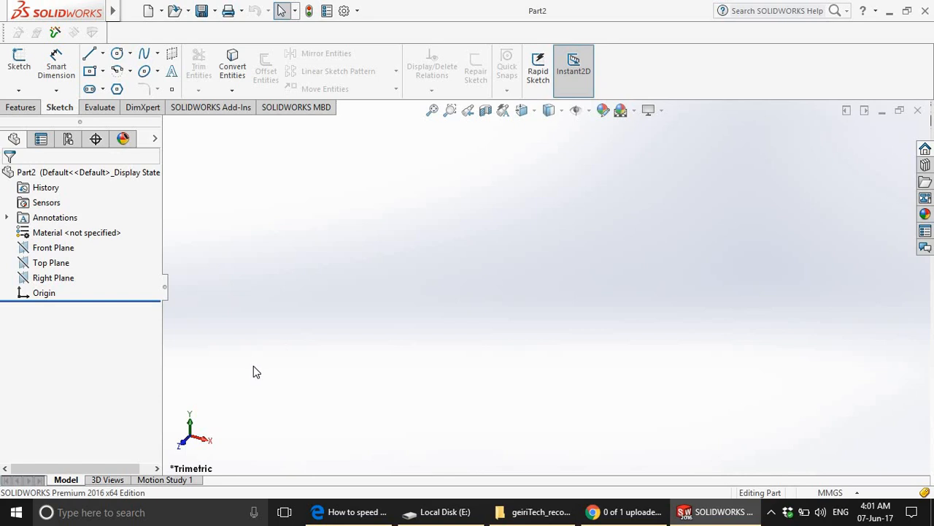
mouse_move(225, 427)
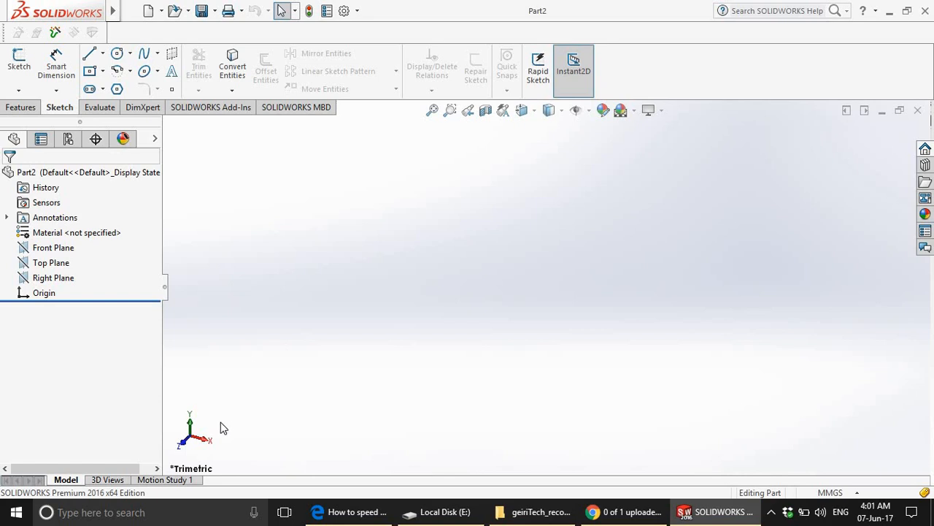
mouse_move(310, 385)
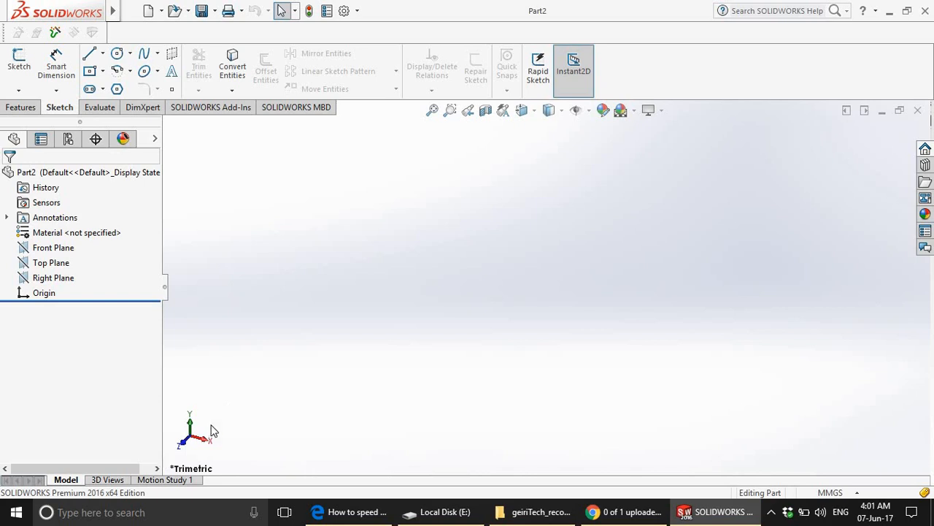
mouse_move(216, 411)
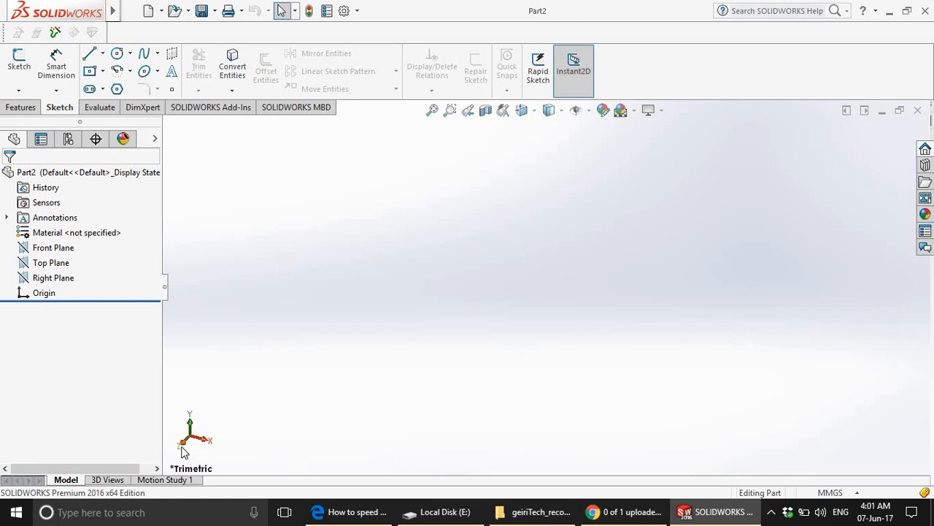
mouse_move(245, 431)
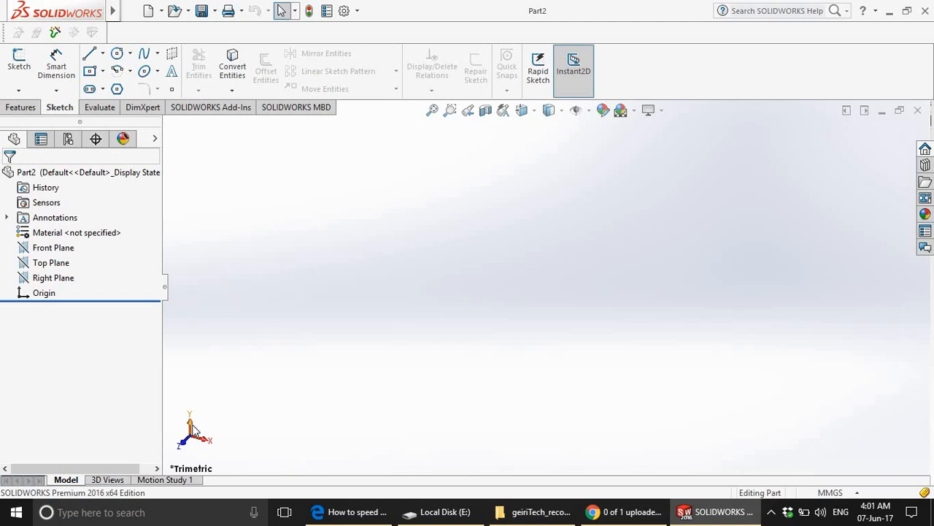
mouse_move(221, 437)
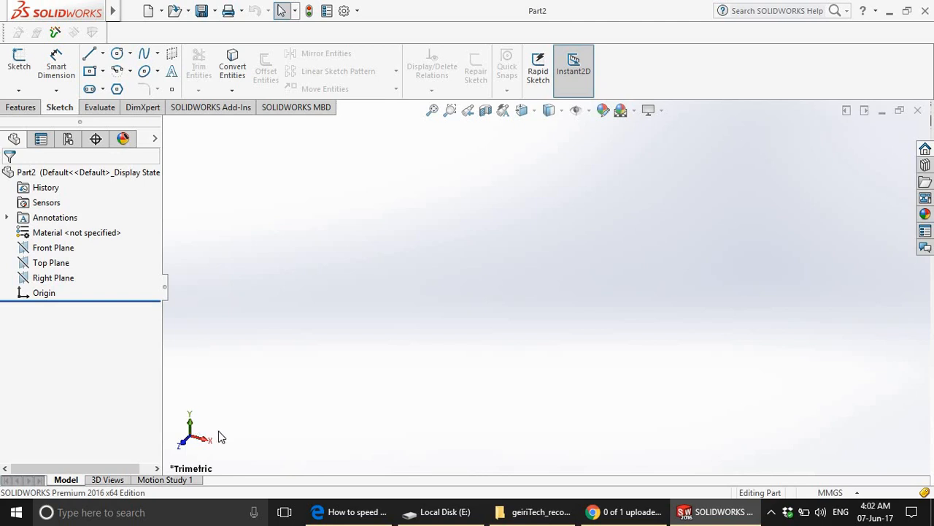
mouse_move(218, 444)
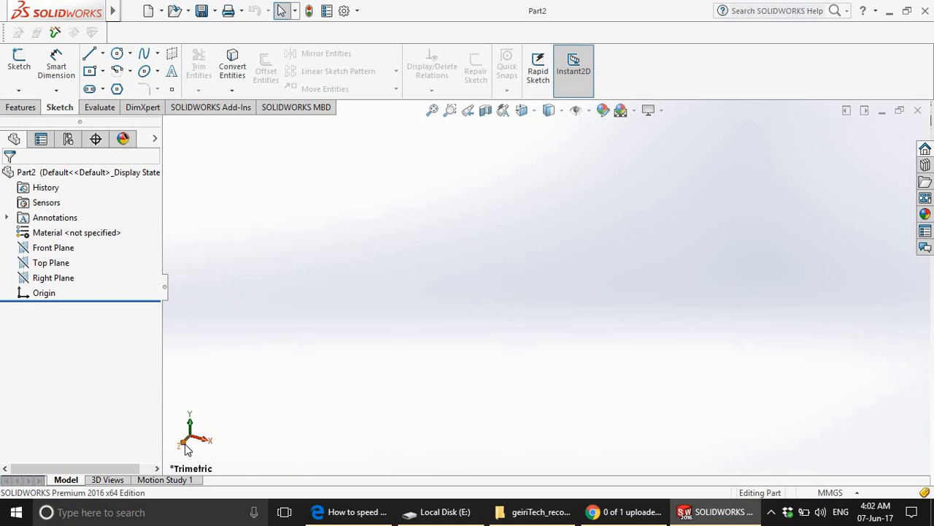
mouse_move(330, 264)
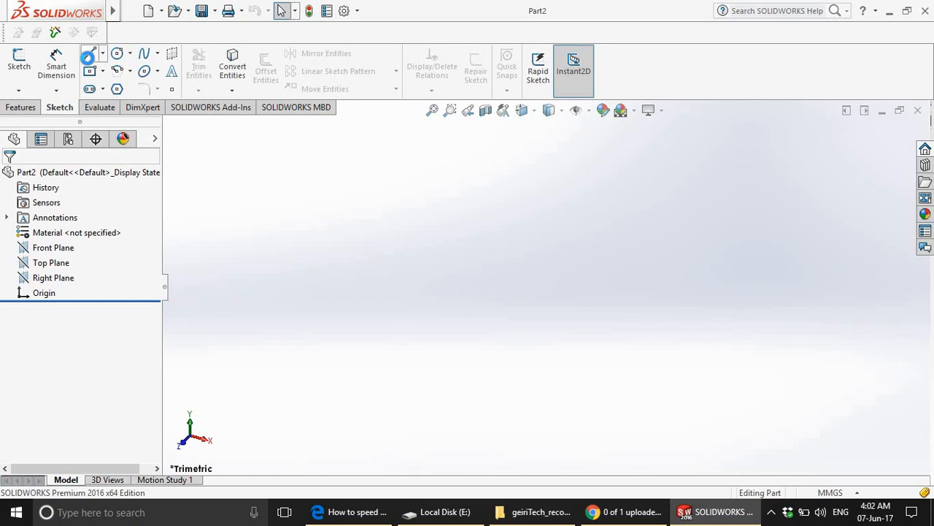
Start a new sketch so the default planes appear for choosing Top Plane.
left_click(17, 61)
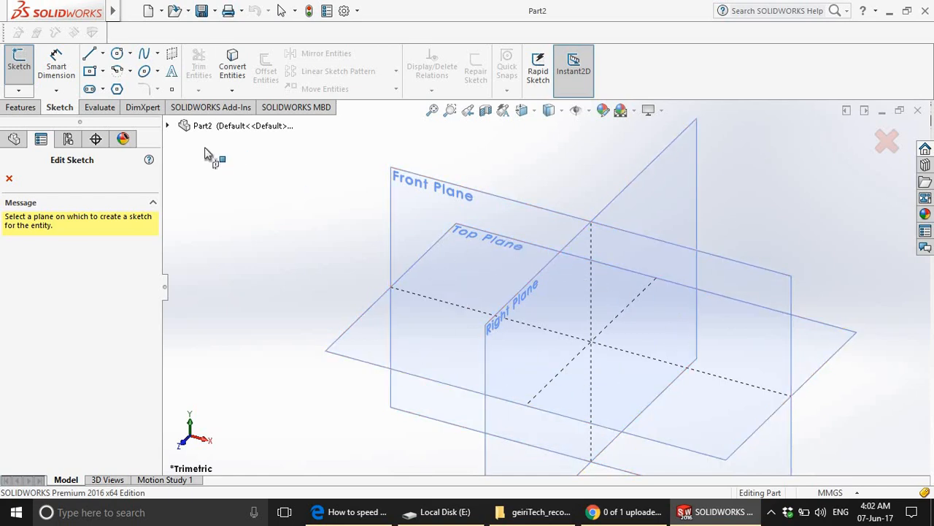
mouse_move(446, 343)
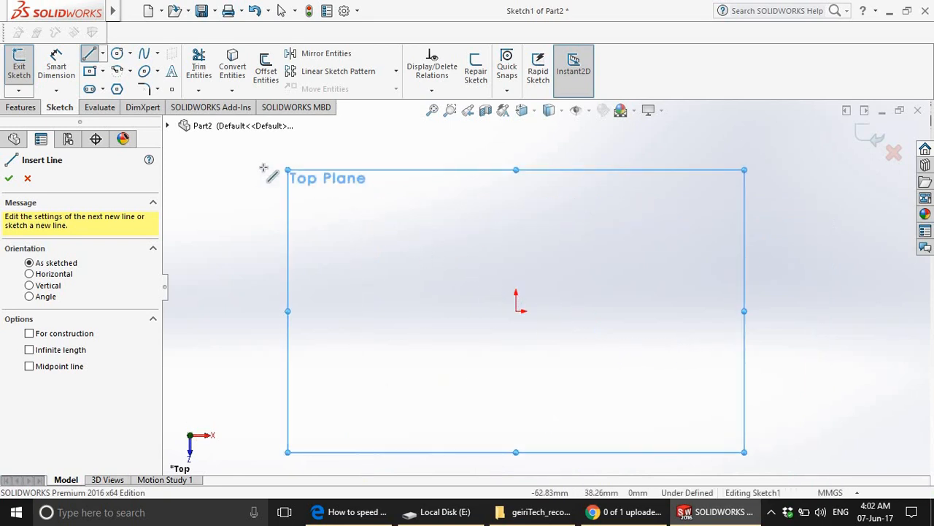
mouse_move(132, 99)
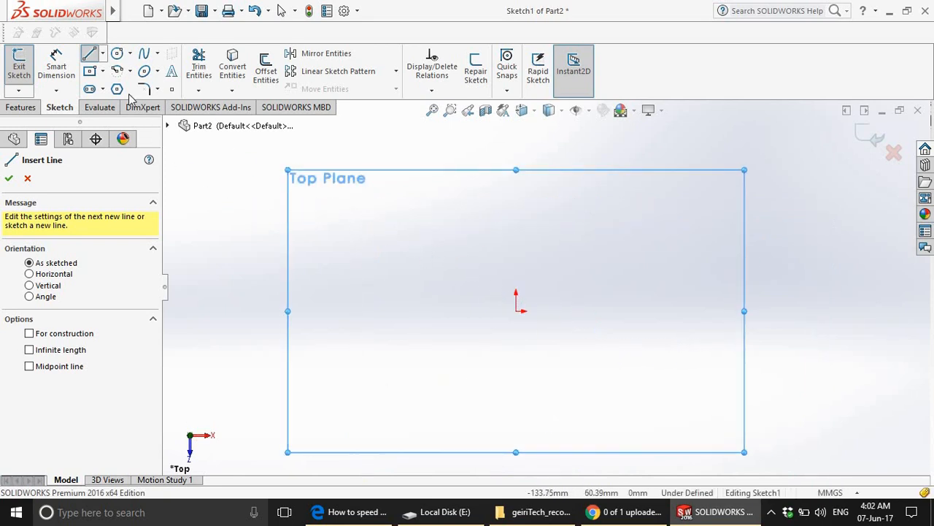
mouse_move(90, 55)
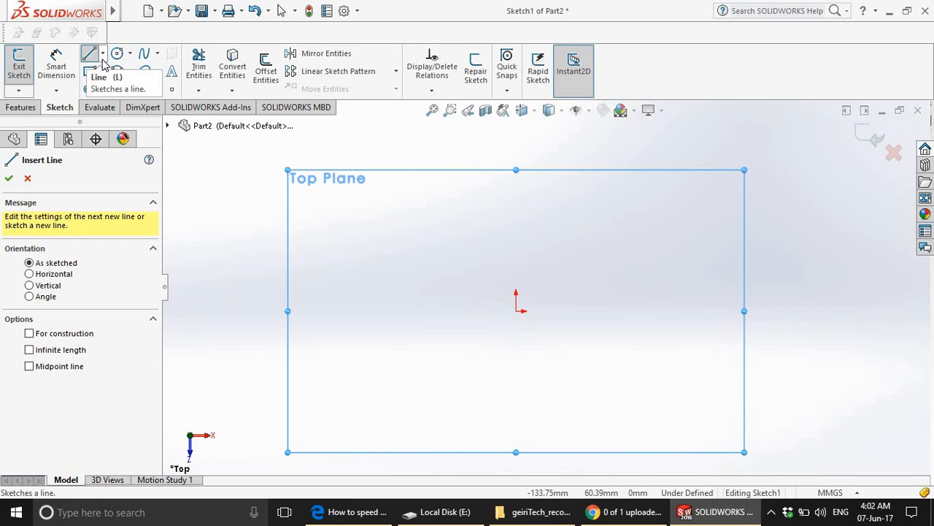
mouse_move(117, 52)
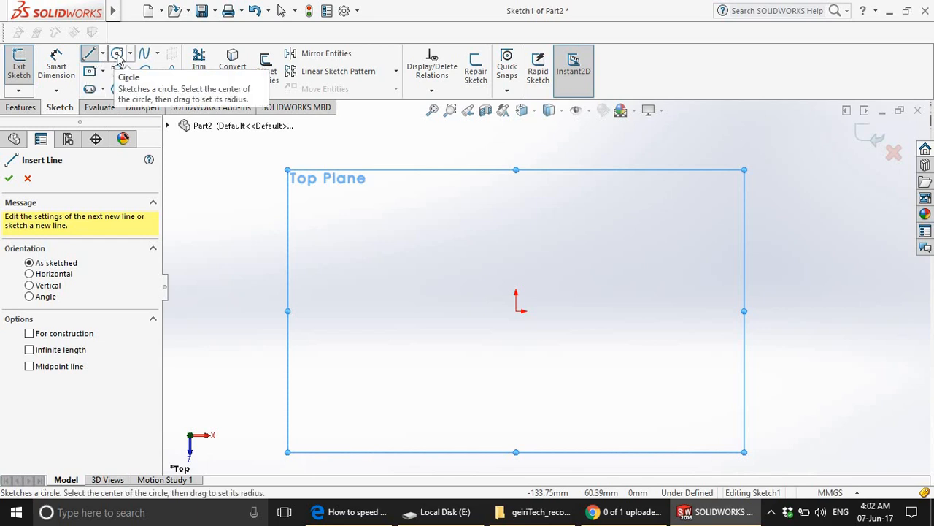
Draw a circle centred on the sketch origin with the Circle tool.
left_click(117, 52)
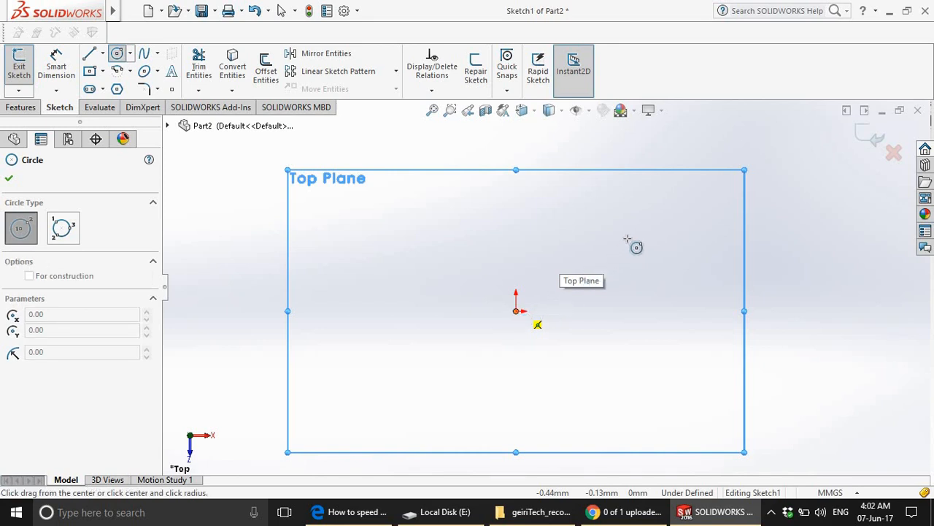
mouse_move(702, 212)
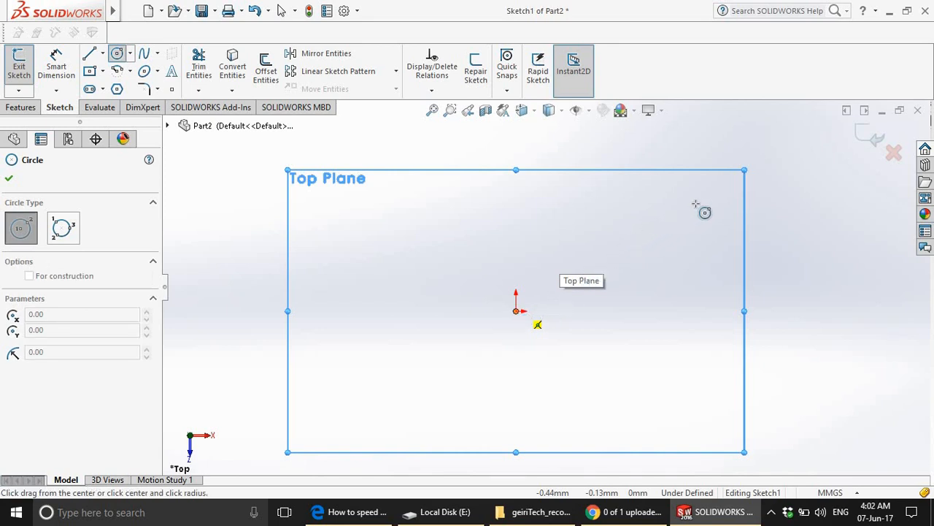
left_click_drag(516, 310, 641, 245)
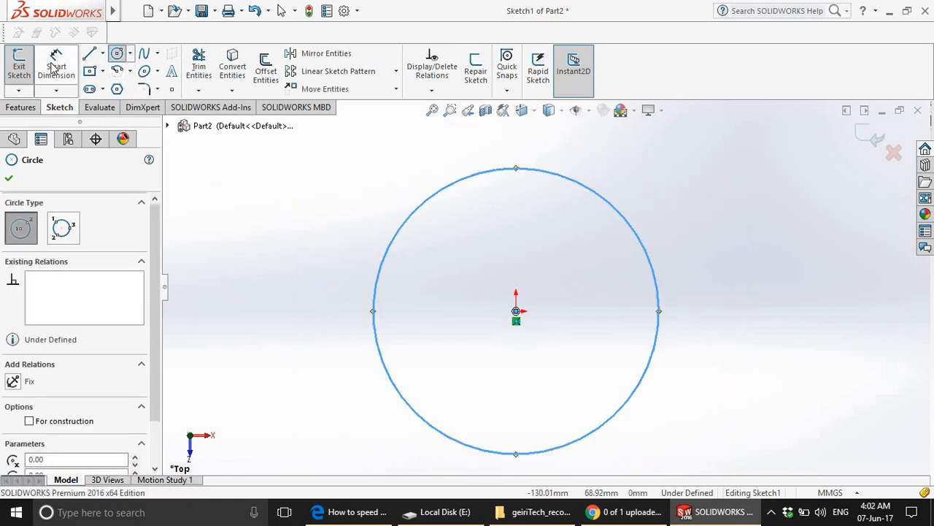
mouse_move(409, 298)
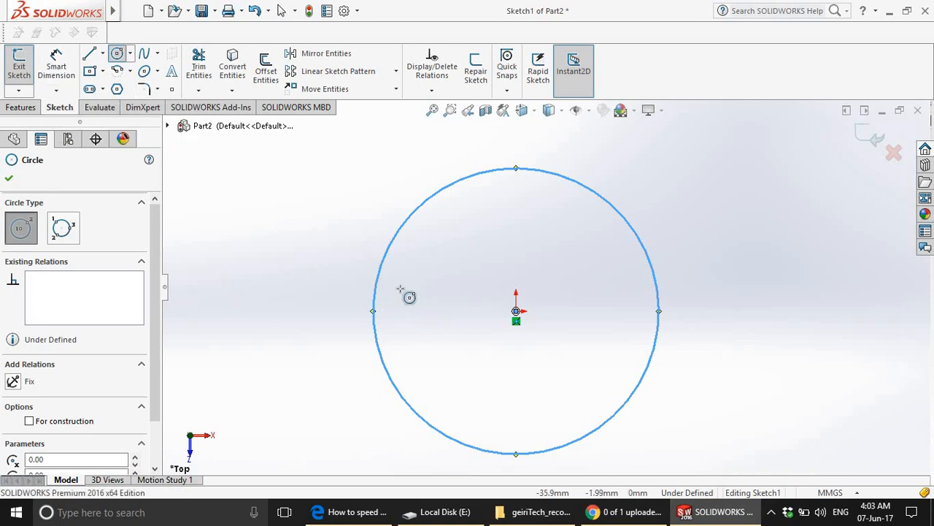
mouse_move(302, 310)
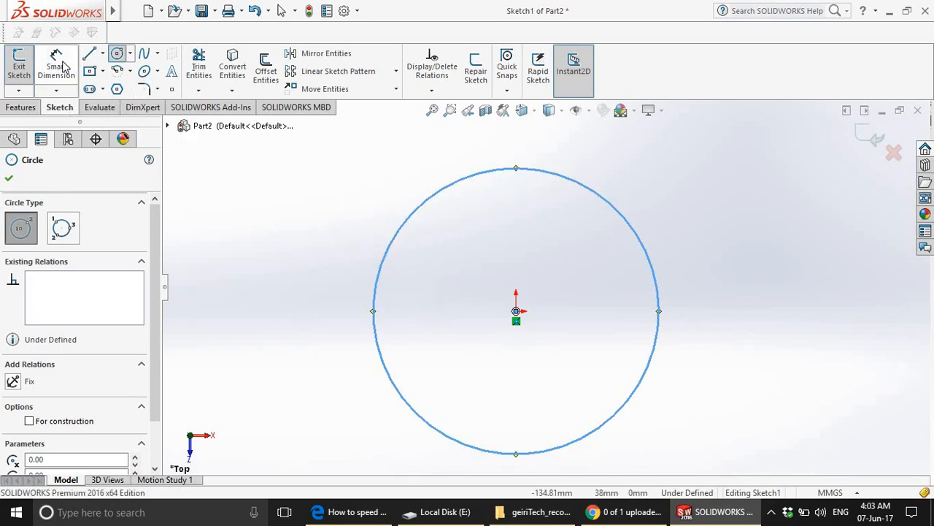
mouse_move(56, 65)
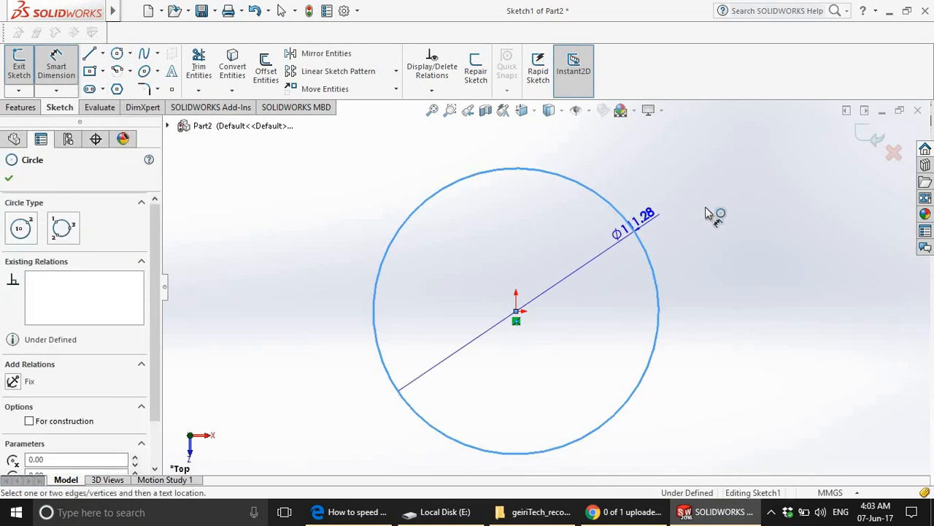
mouse_move(689, 222)
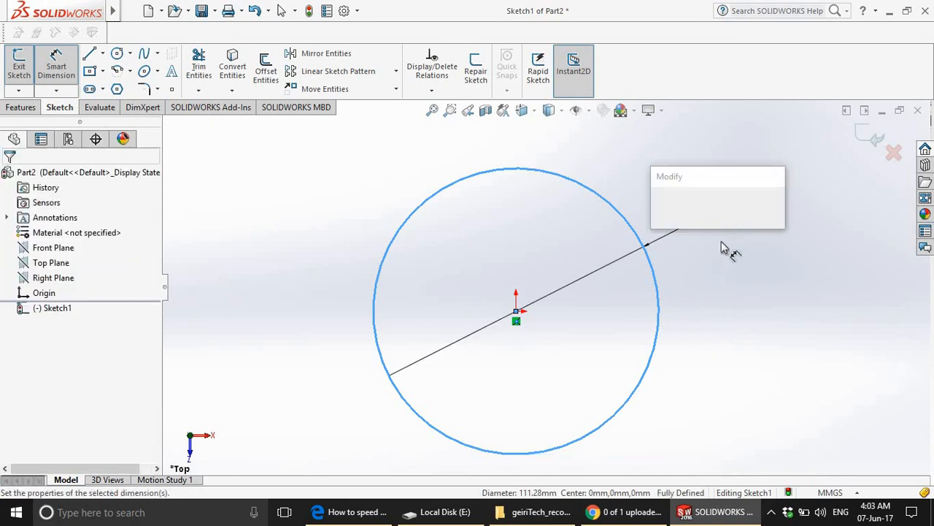
Dimension the circle to a 100 mm diameter, fully defining the sketch.
left_click(645, 246)
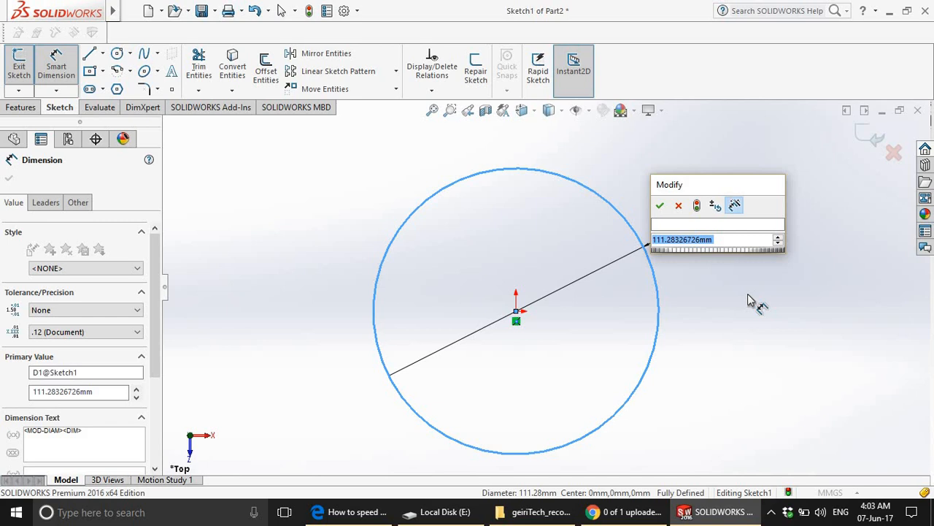
type("100")
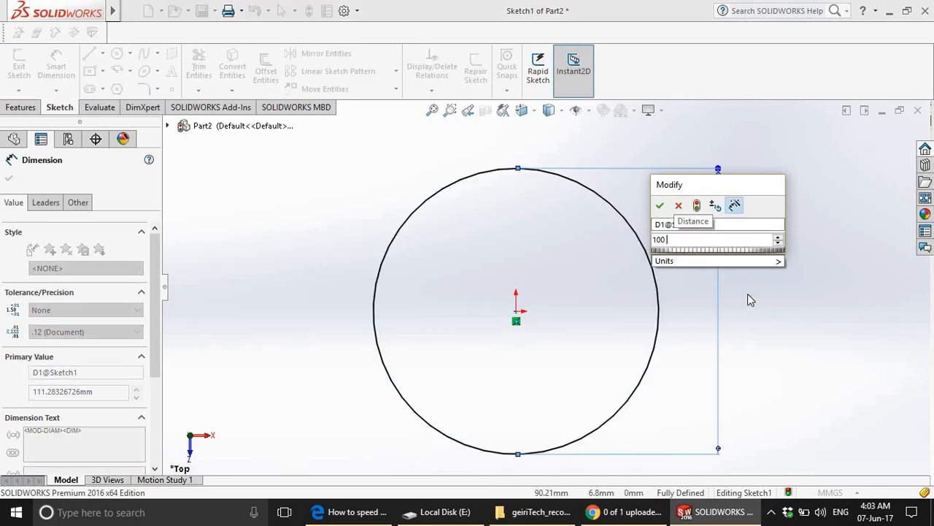
left_click(660, 204)
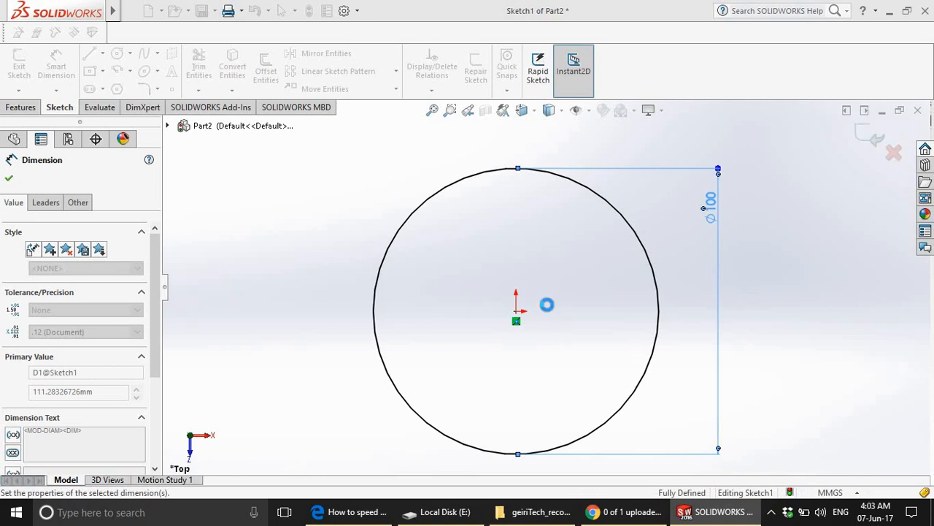
type("100.00mm")
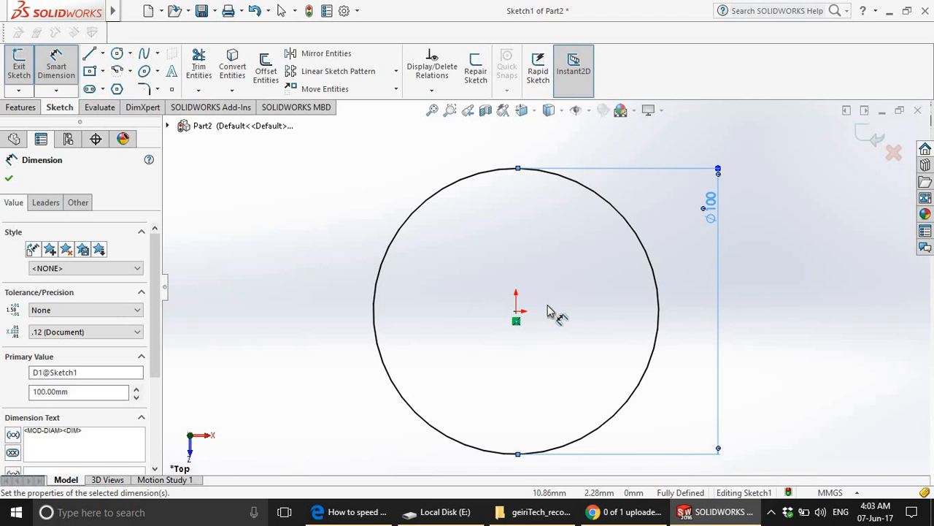
mouse_move(295, 213)
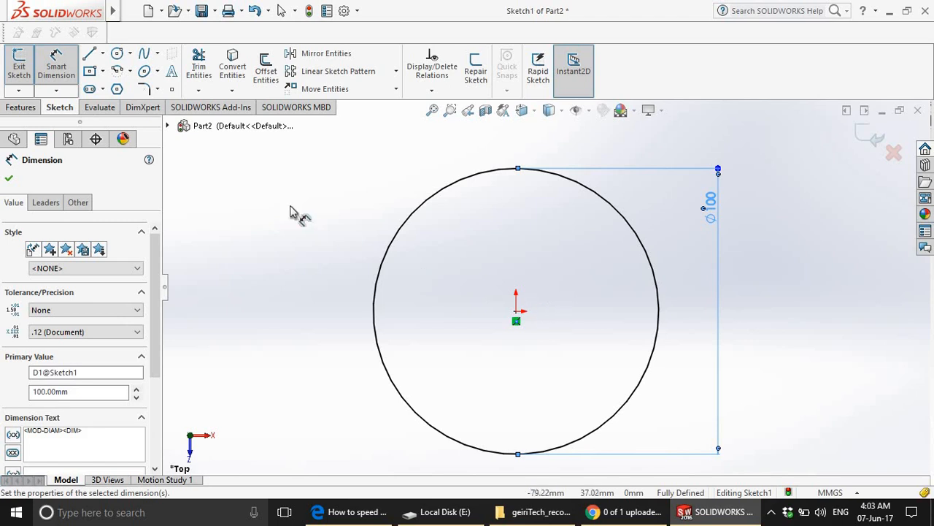
mouse_move(528, 149)
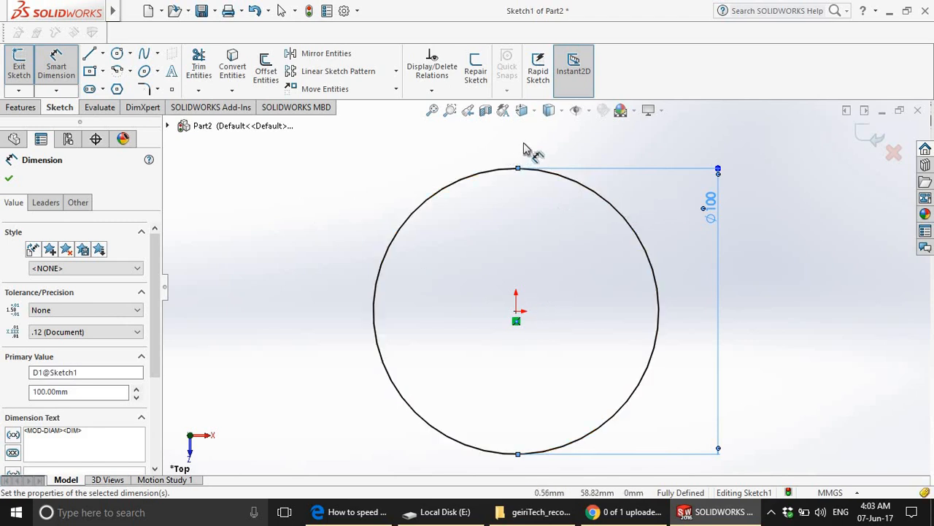
mouse_move(518, 431)
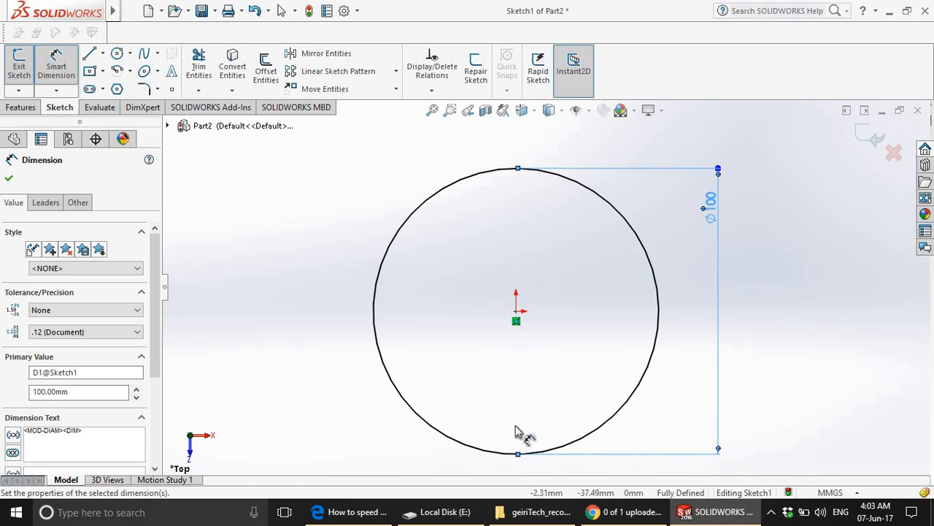
mouse_move(517, 134)
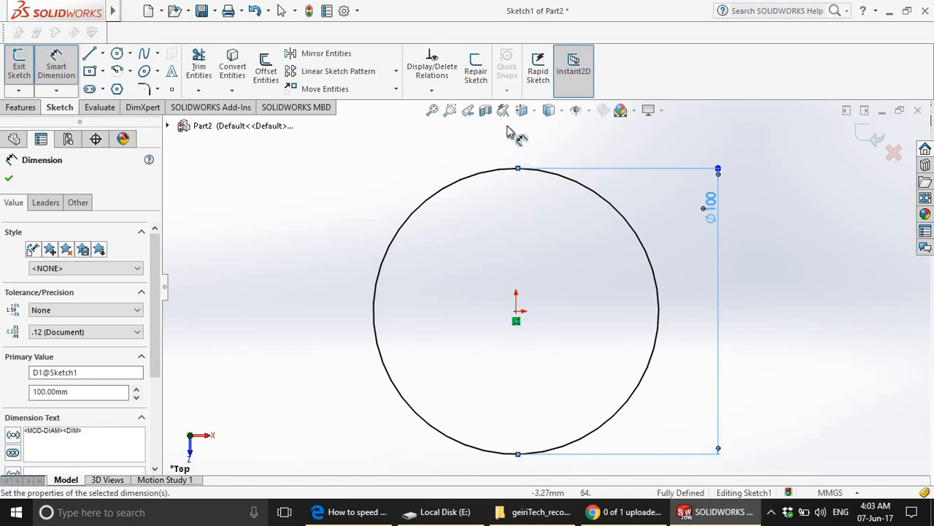
mouse_move(525, 146)
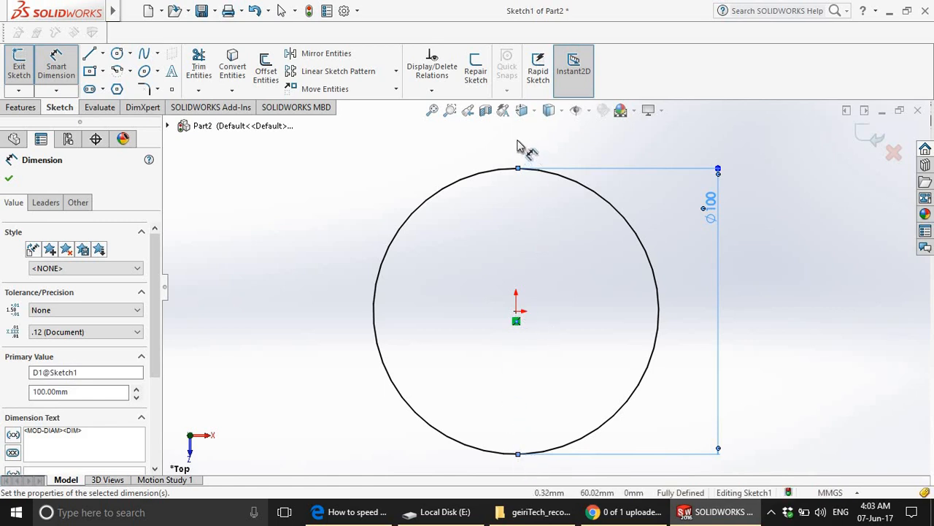
mouse_move(514, 170)
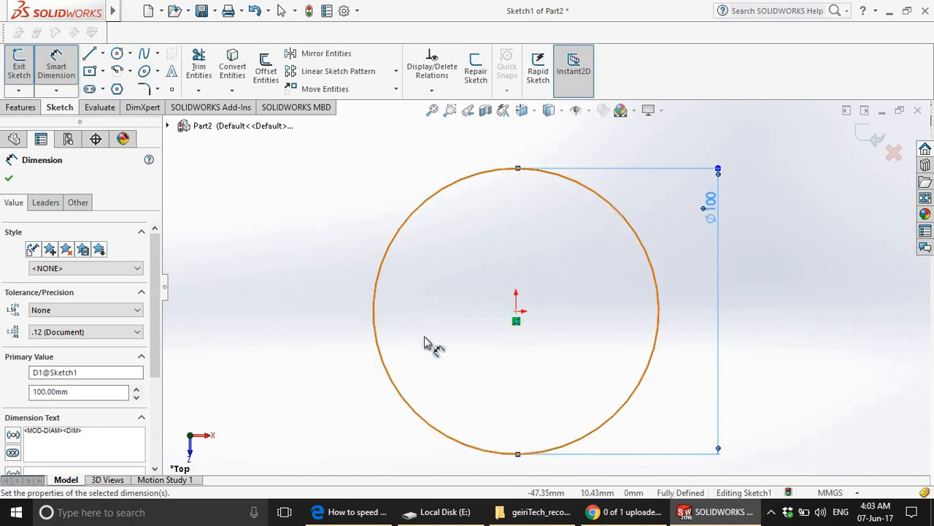
mouse_move(529, 186)
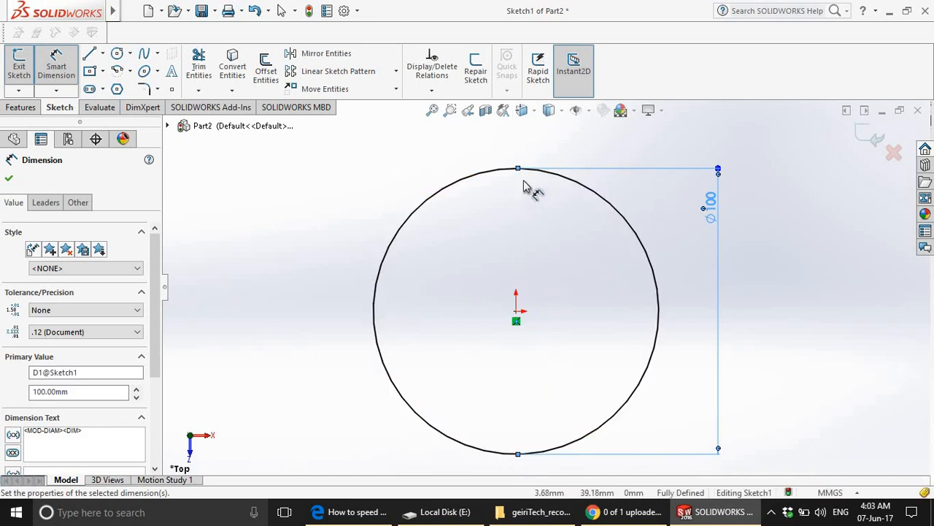
mouse_move(524, 204)
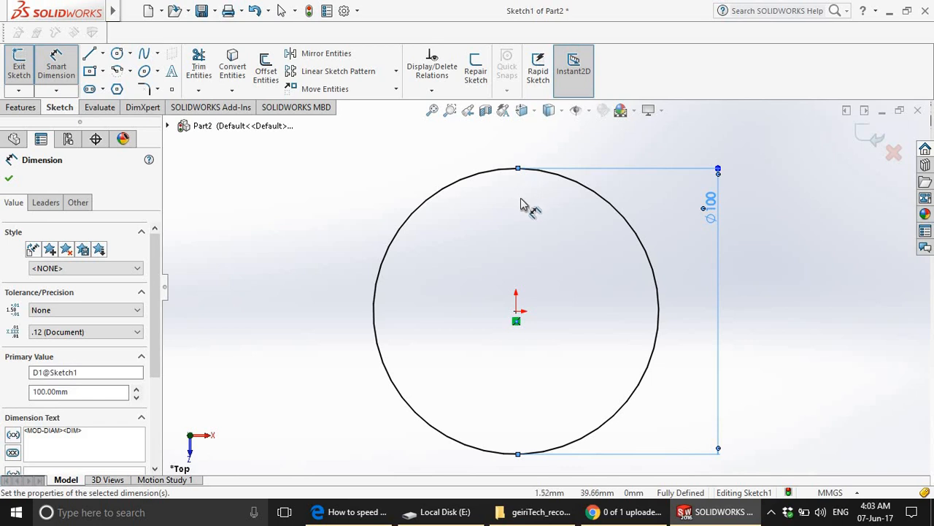
mouse_move(520, 140)
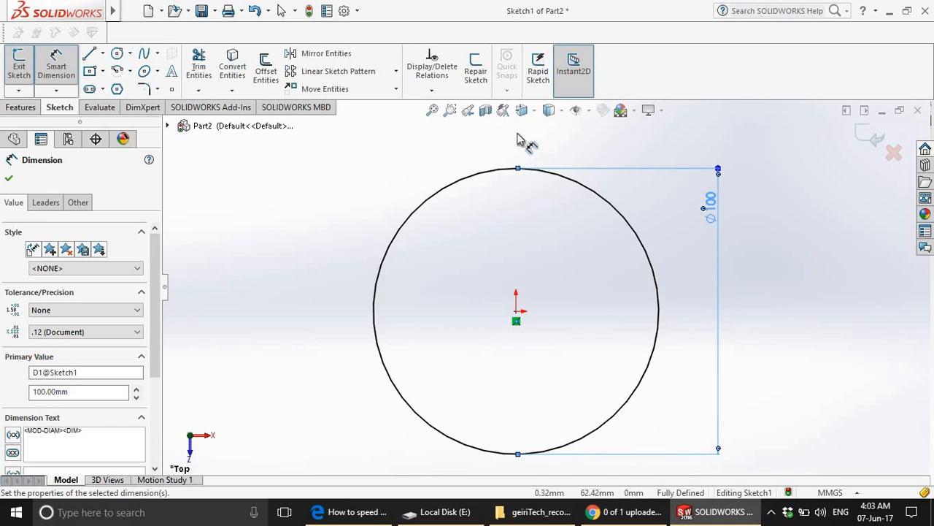
mouse_move(353, 178)
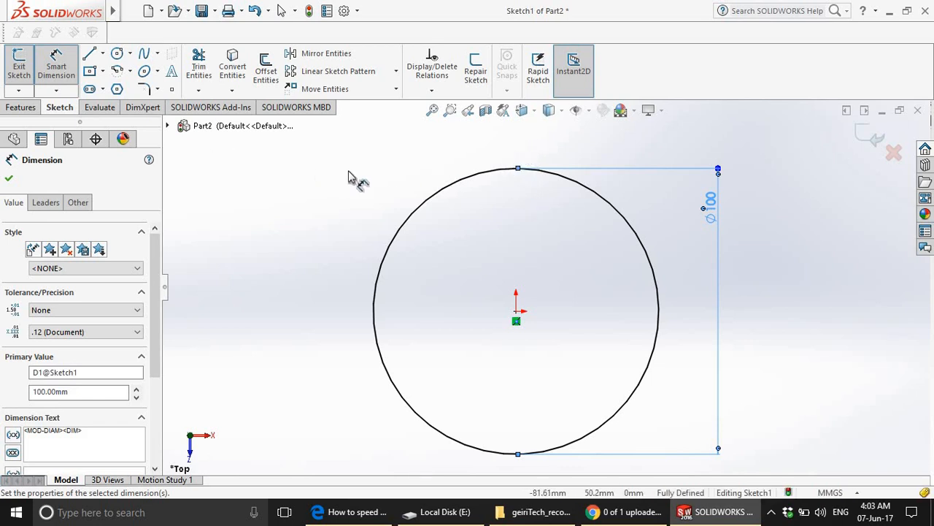
mouse_move(232, 163)
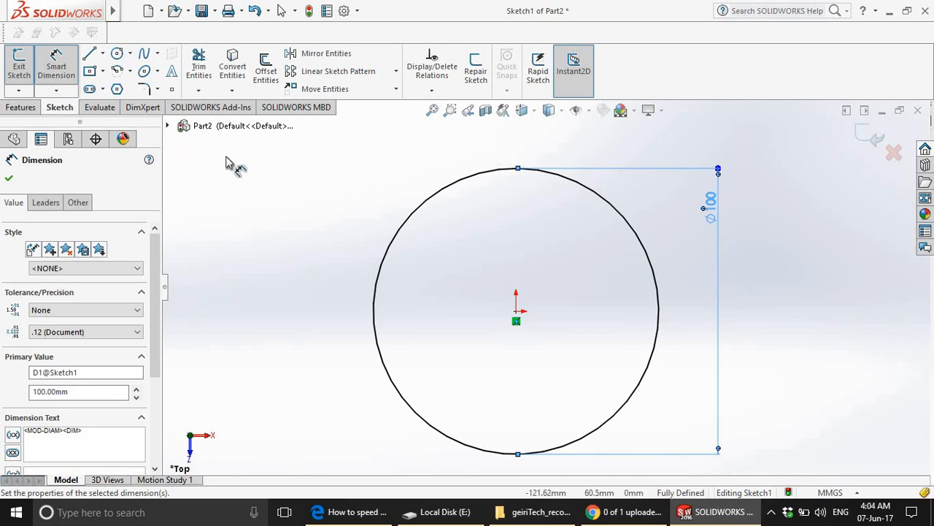
mouse_move(520, 152)
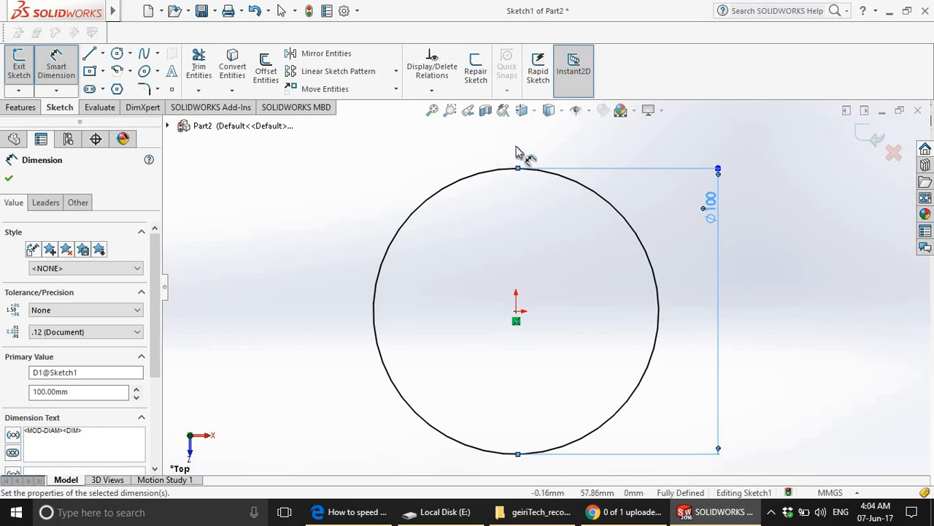
mouse_move(543, 184)
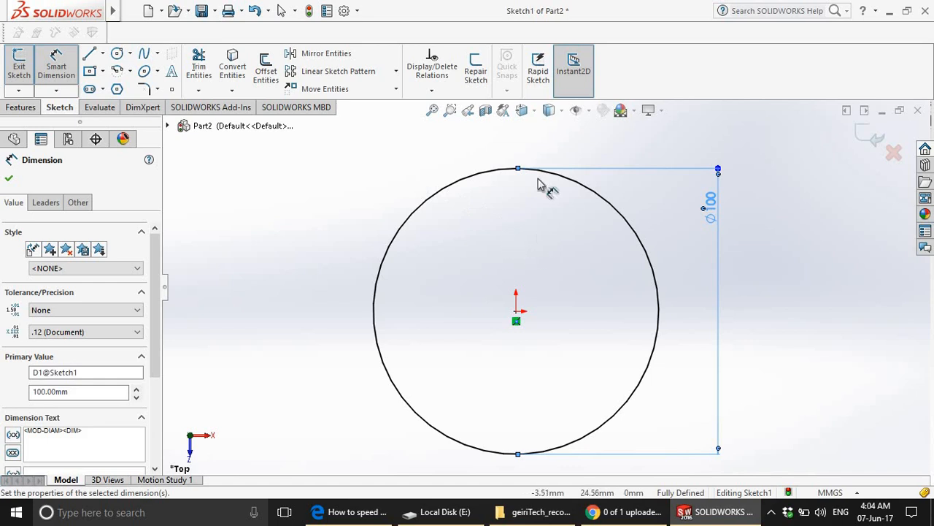
mouse_move(518, 363)
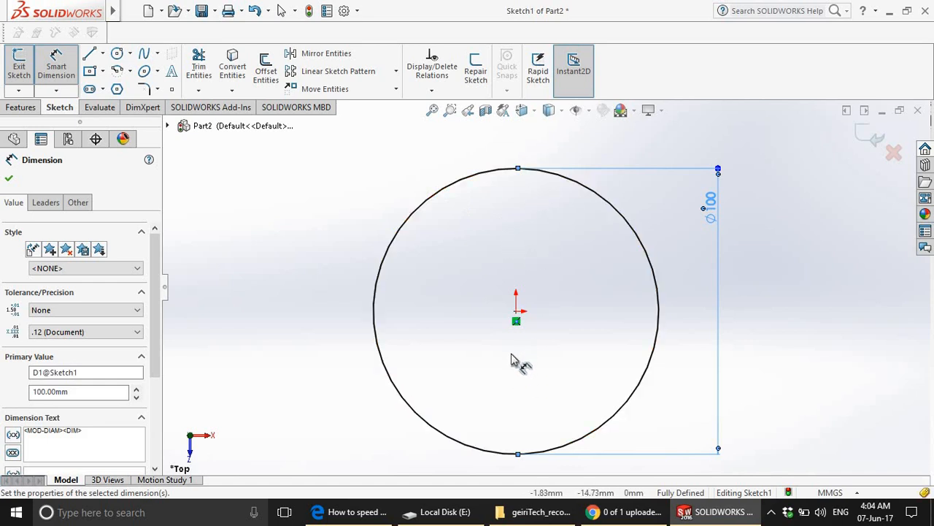
mouse_move(502, 364)
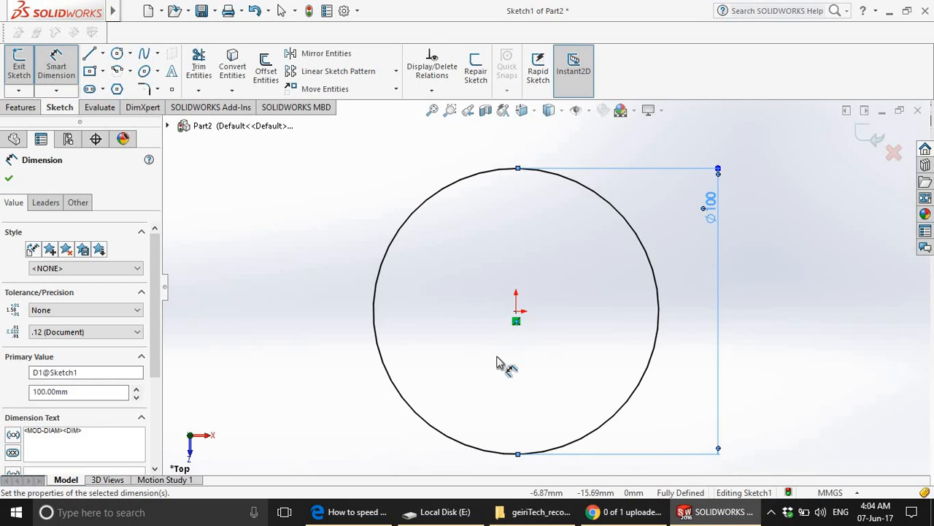
mouse_move(453, 372)
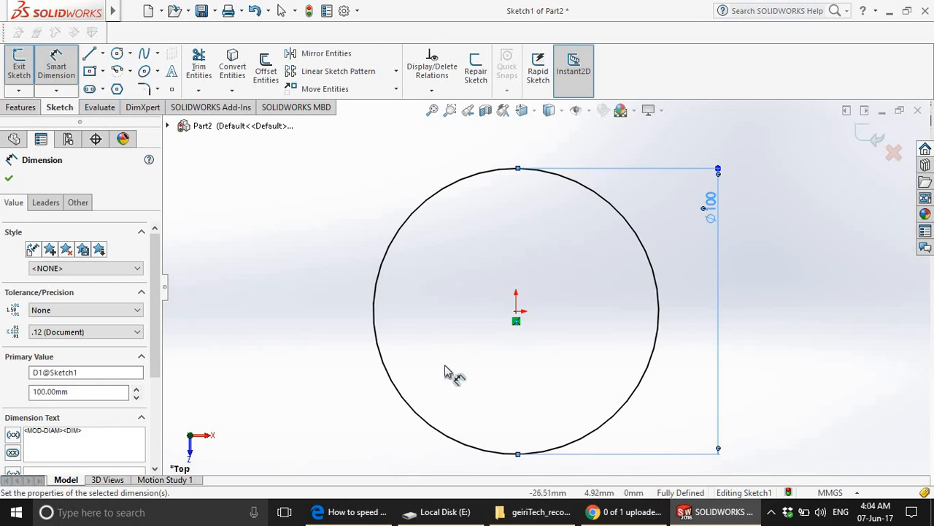
mouse_move(547, 377)
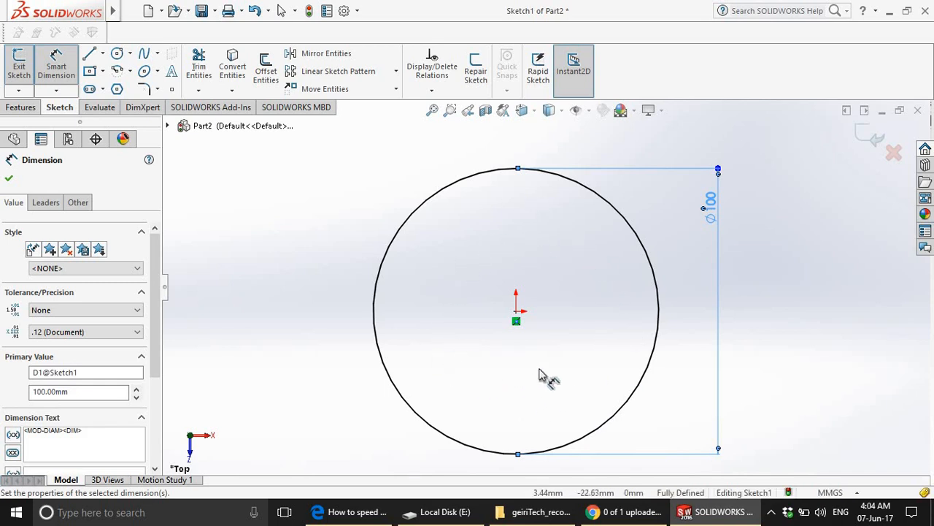
mouse_move(548, 263)
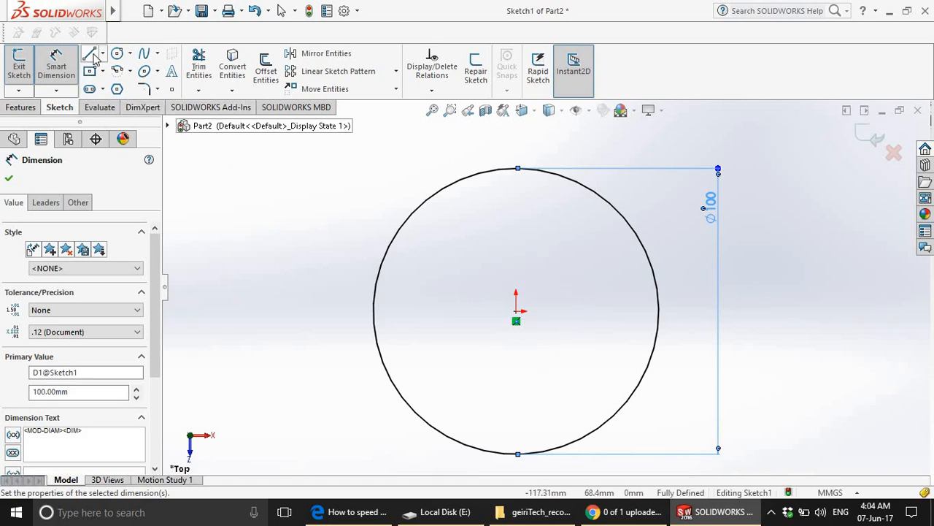
Activate the Line tool to draw a vertical centreline through the origin.
left_click(89, 53)
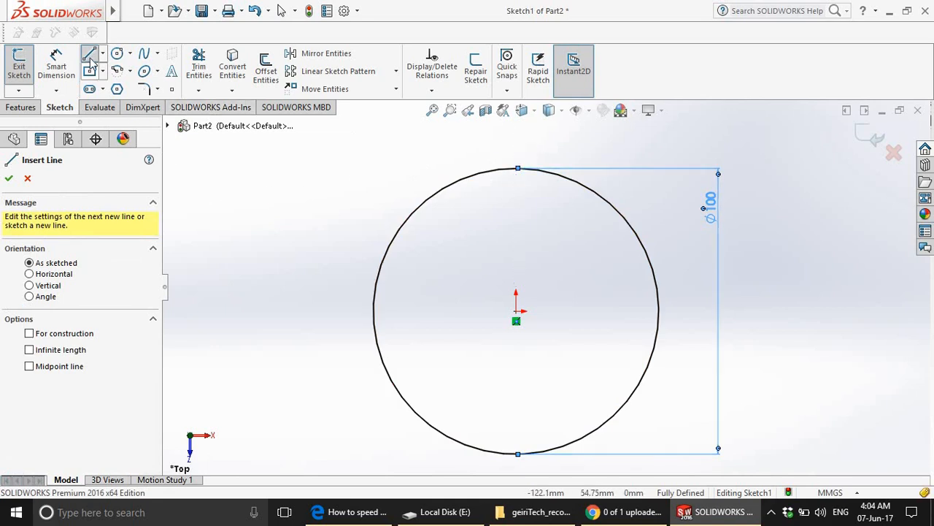
mouse_move(89, 57)
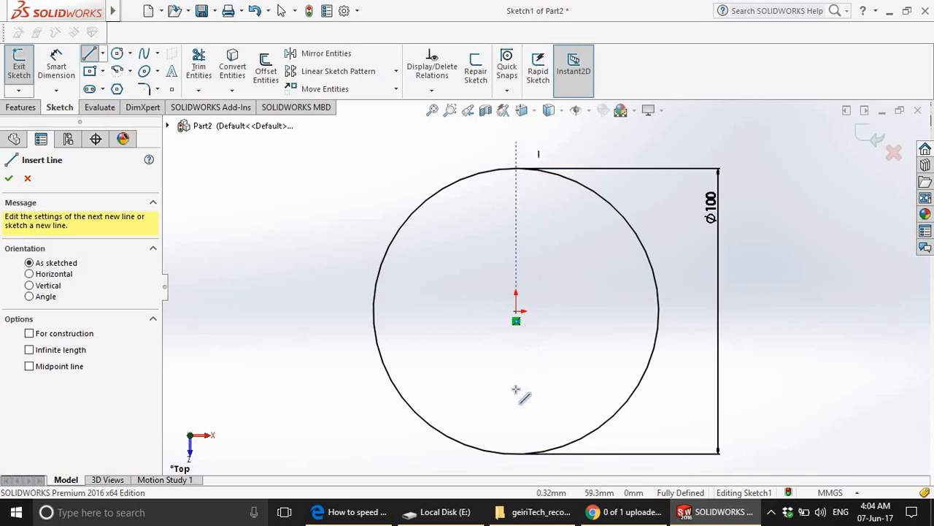
mouse_move(514, 445)
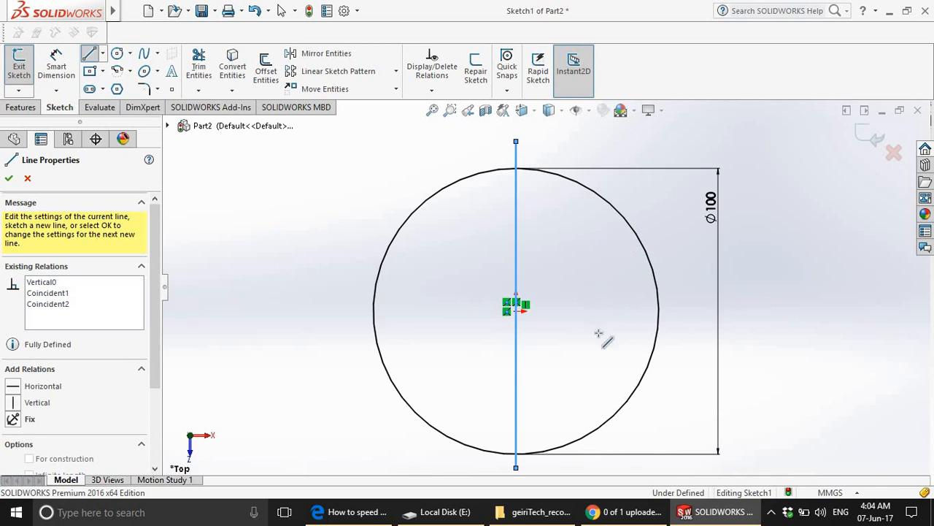
mouse_move(572, 269)
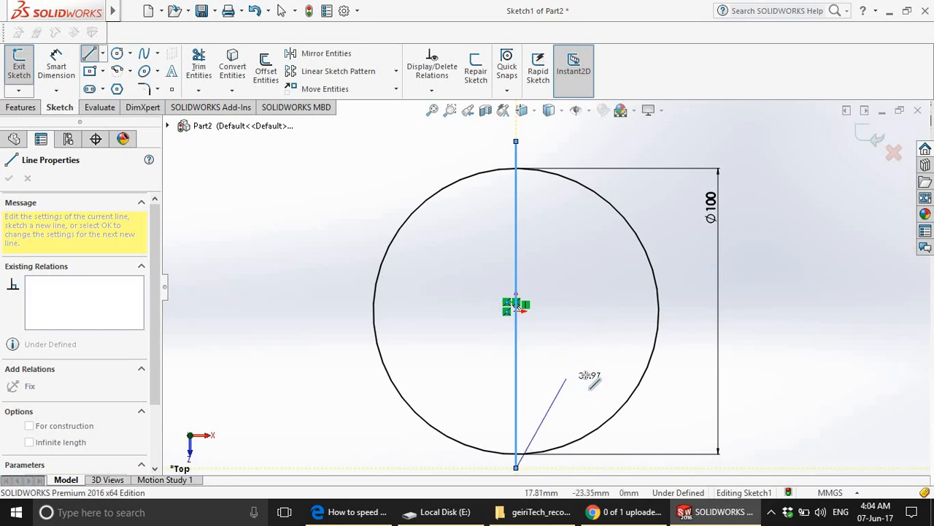
mouse_move(570, 376)
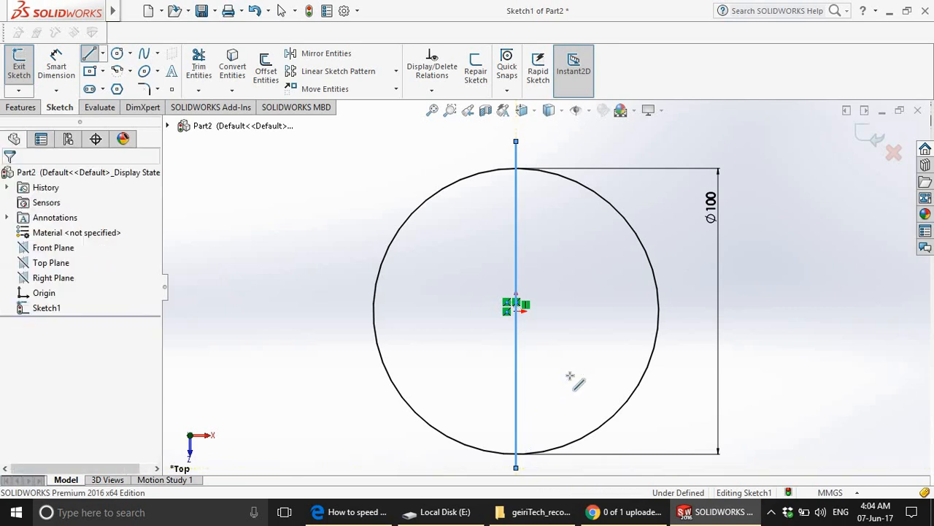
mouse_move(246, 120)
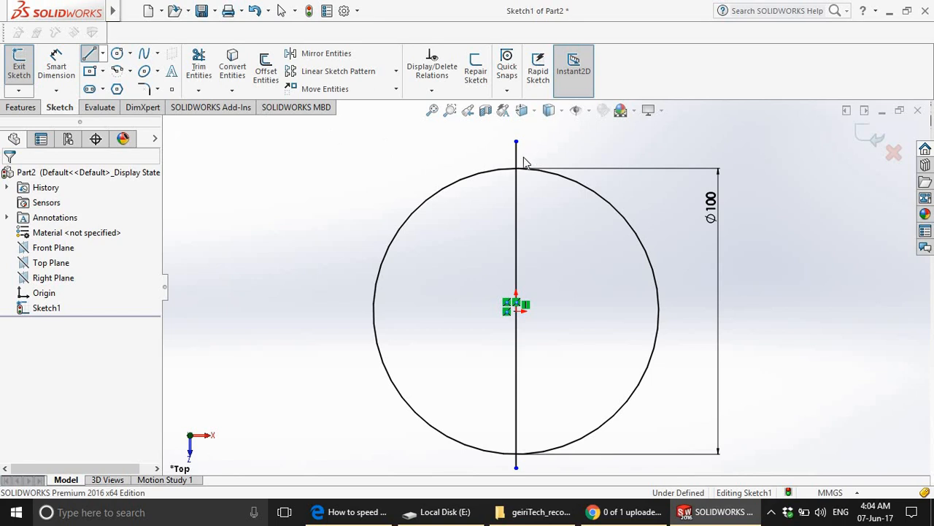
mouse_move(508, 169)
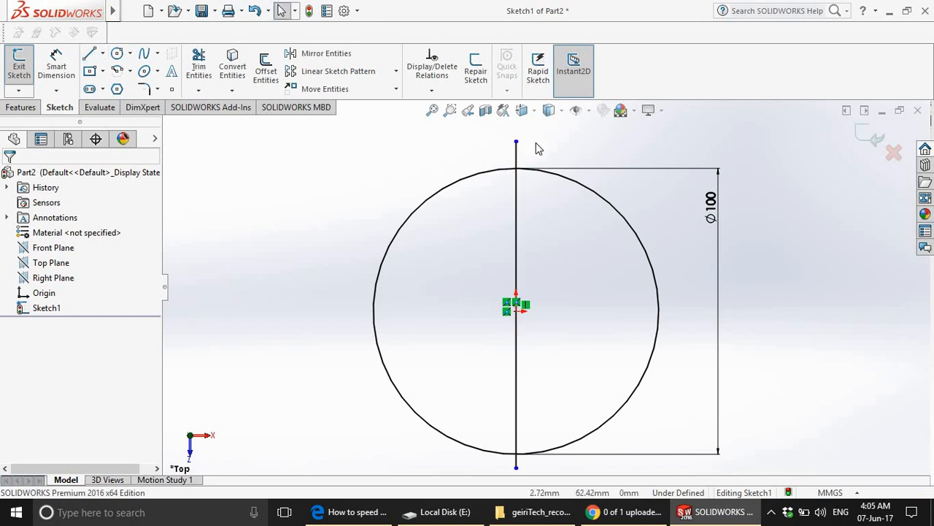
Mark the vertical line through the centre as For construction geometry.
left_click(517, 219)
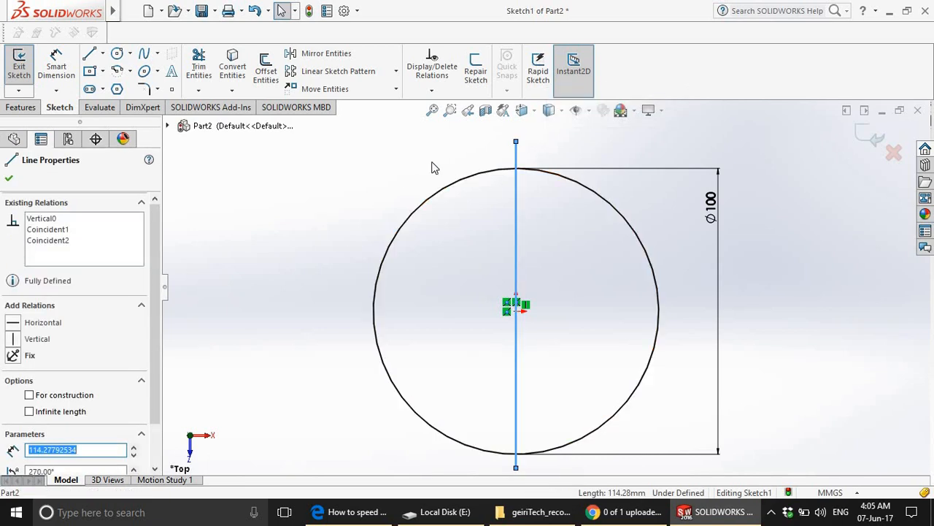
mouse_move(289, 225)
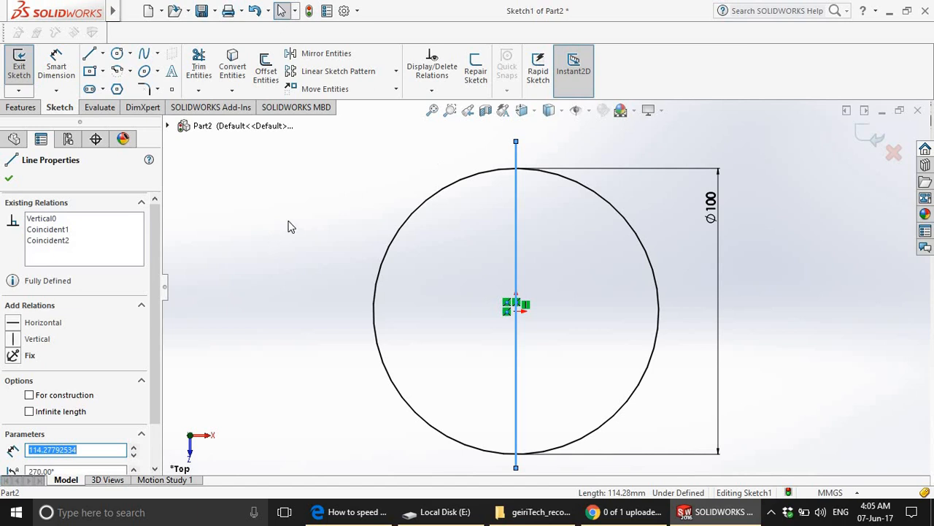
mouse_move(263, 285)
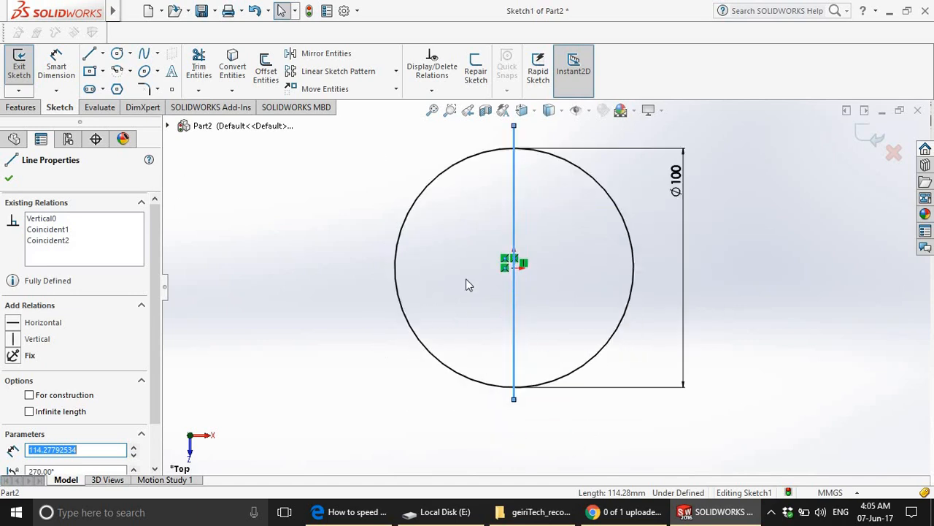
mouse_move(207, 393)
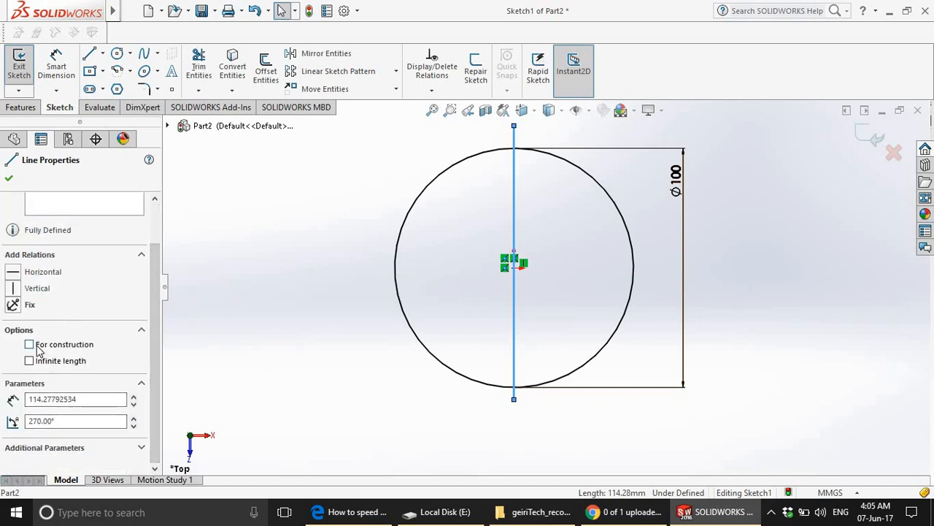
left_click(29, 345)
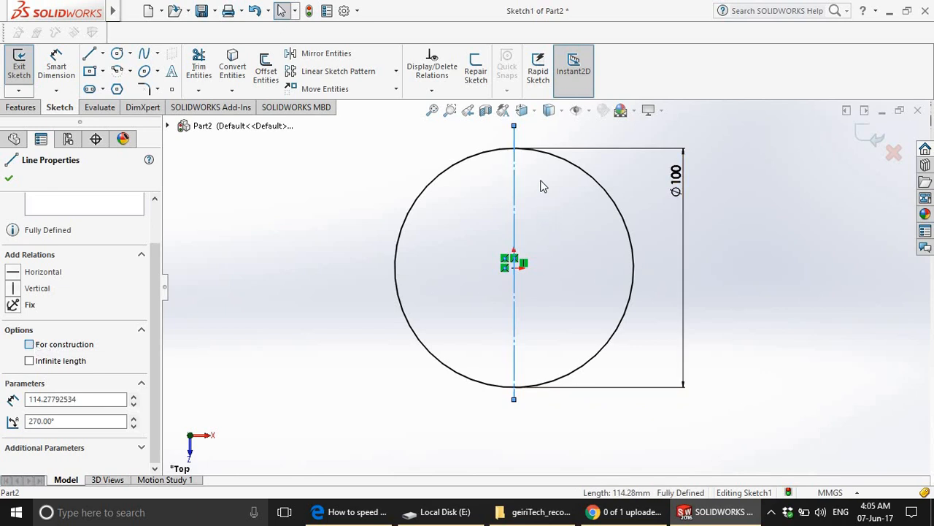
mouse_move(510, 178)
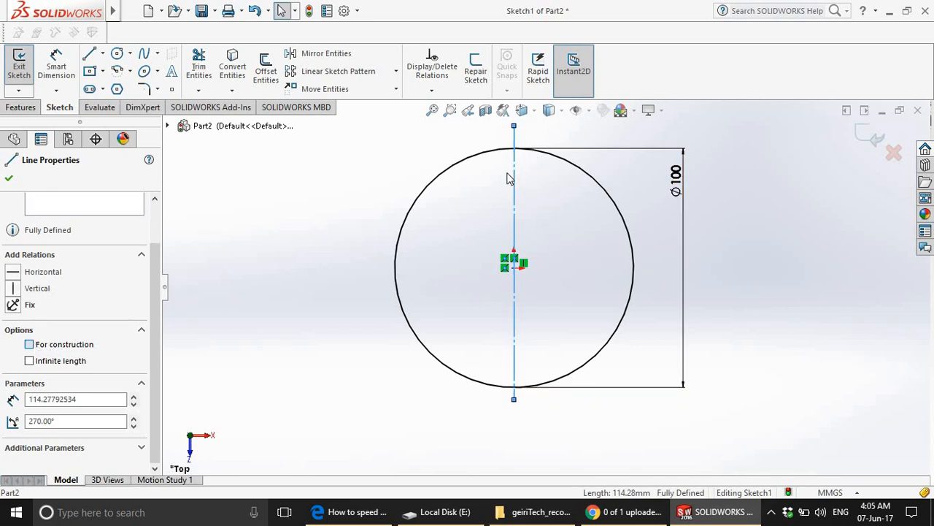
left_click(29, 345)
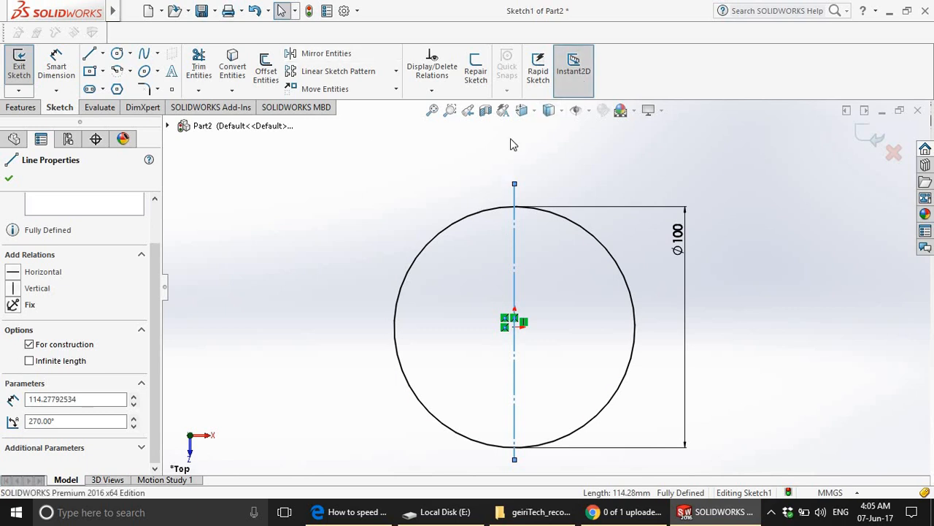
mouse_move(572, 164)
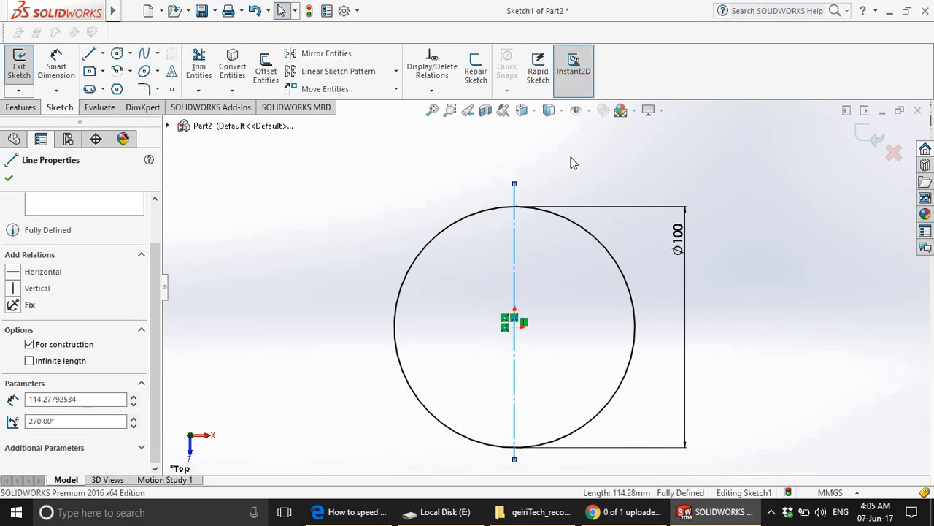
mouse_move(370, 197)
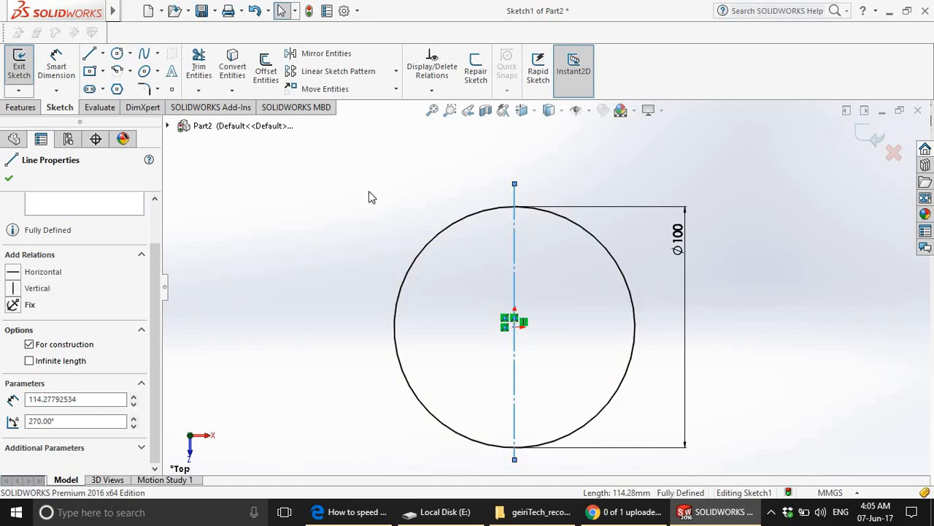
mouse_move(508, 254)
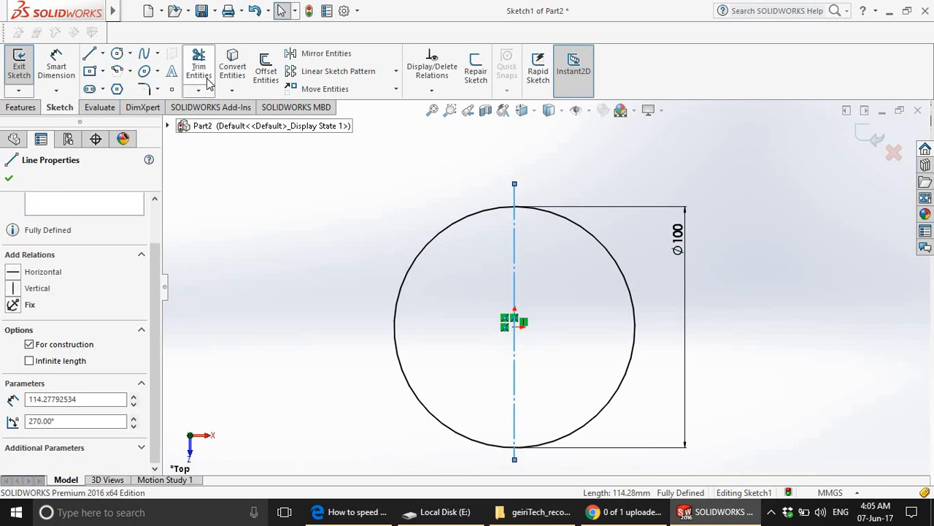
Start Trim Entities to cut away the circle's left half.
left_click(198, 66)
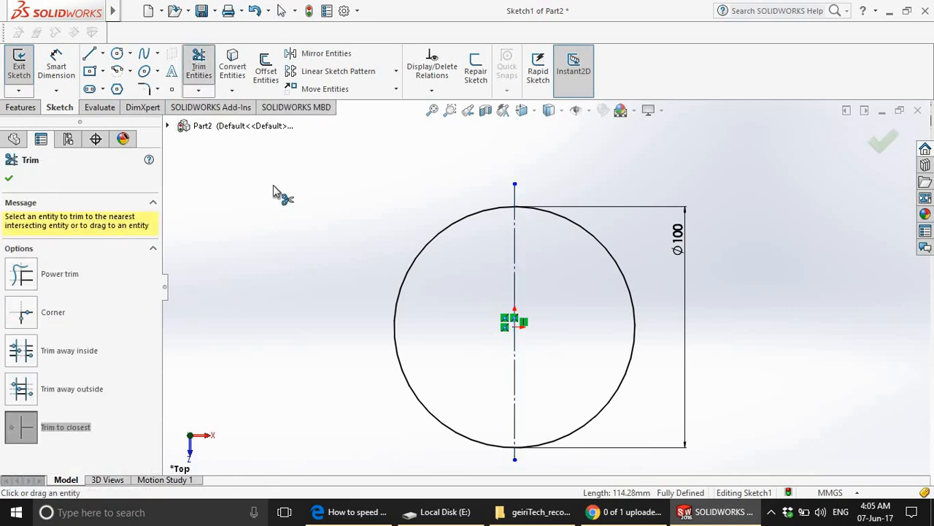
mouse_move(309, 344)
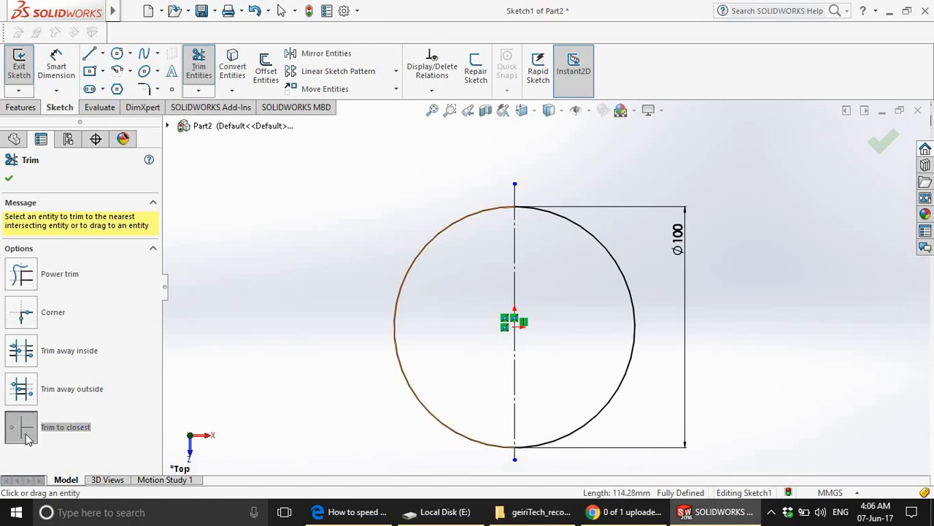
mouse_move(429, 242)
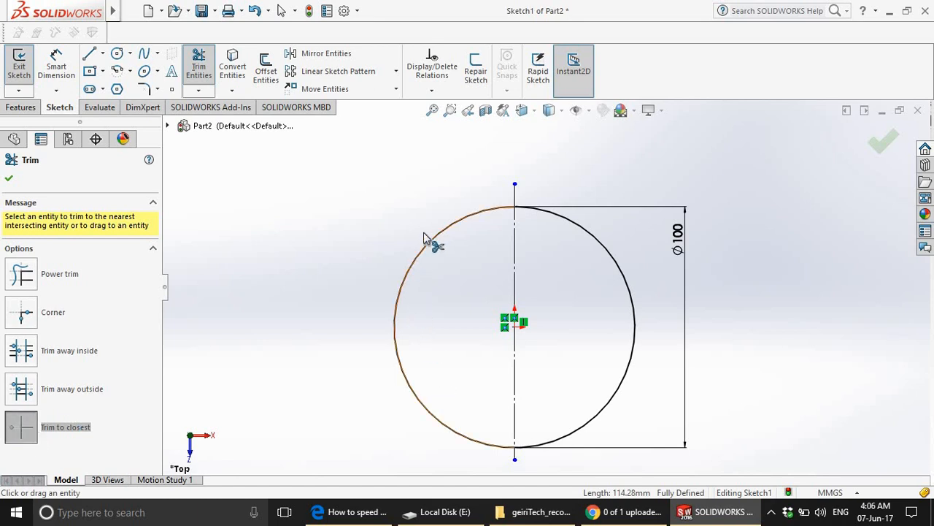
mouse_move(635, 212)
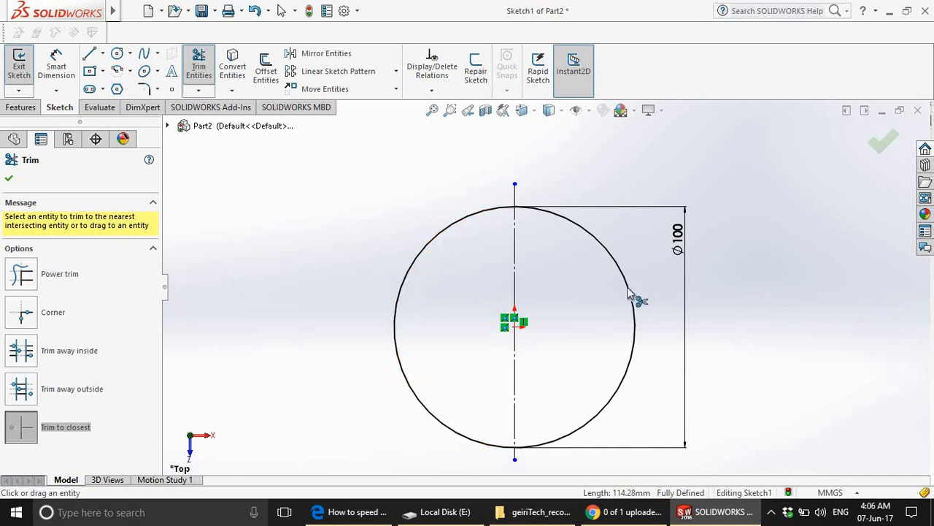
mouse_move(435, 245)
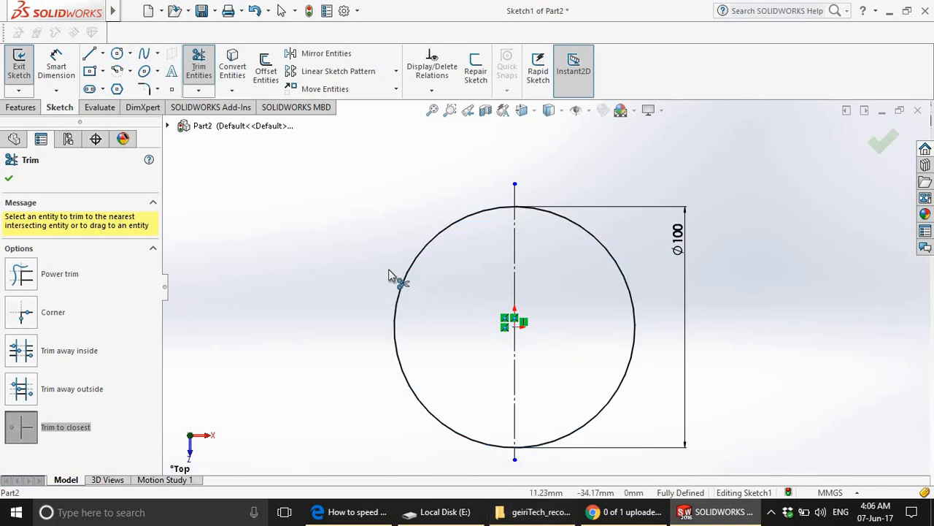
mouse_move(421, 257)
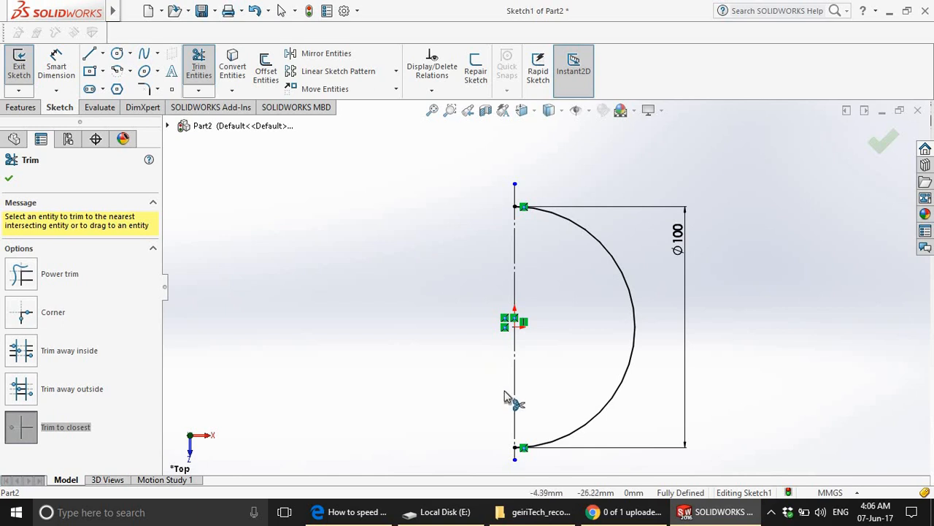
mouse_move(611, 181)
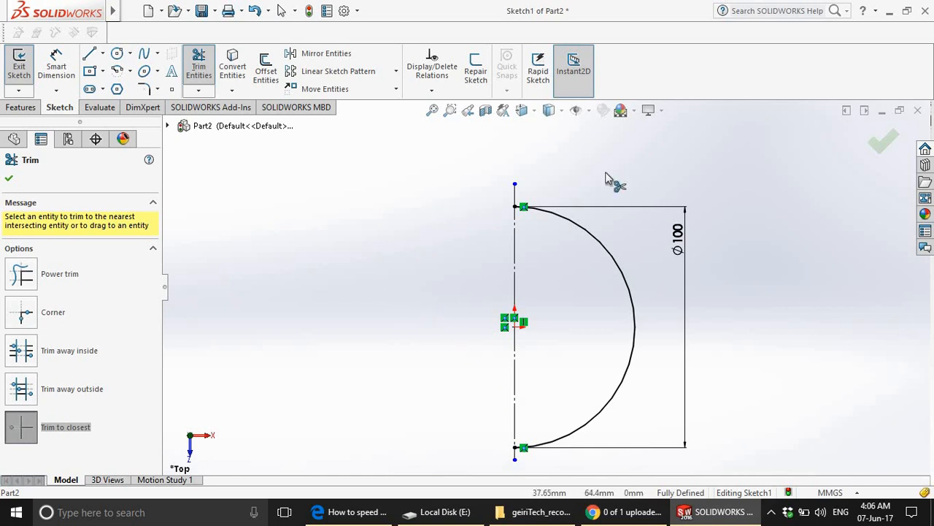
mouse_move(902, 146)
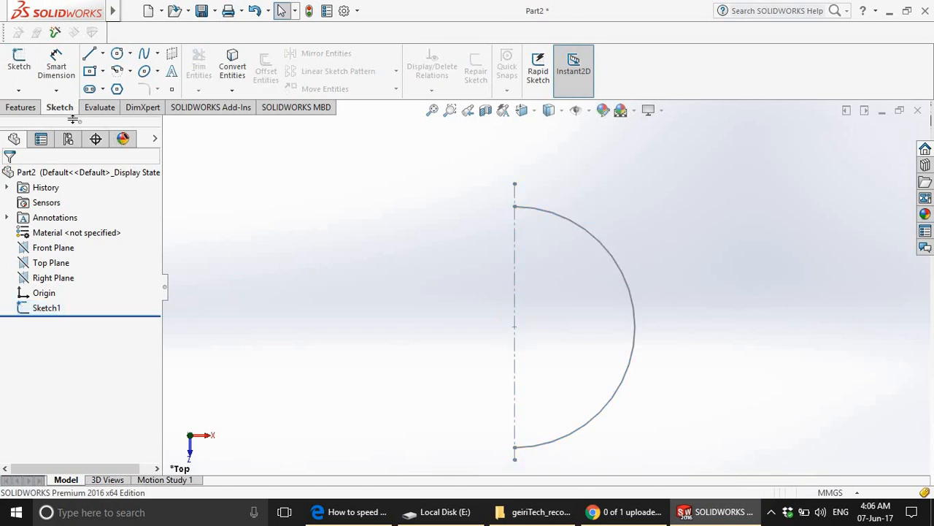
Show the Features commands ready for a Revolved Boss/Base.
left_click(20, 108)
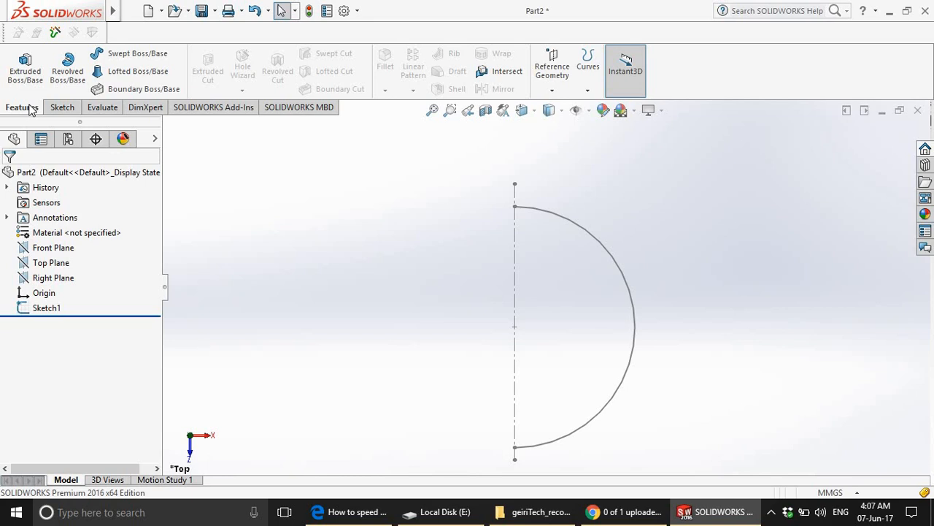
mouse_move(25, 66)
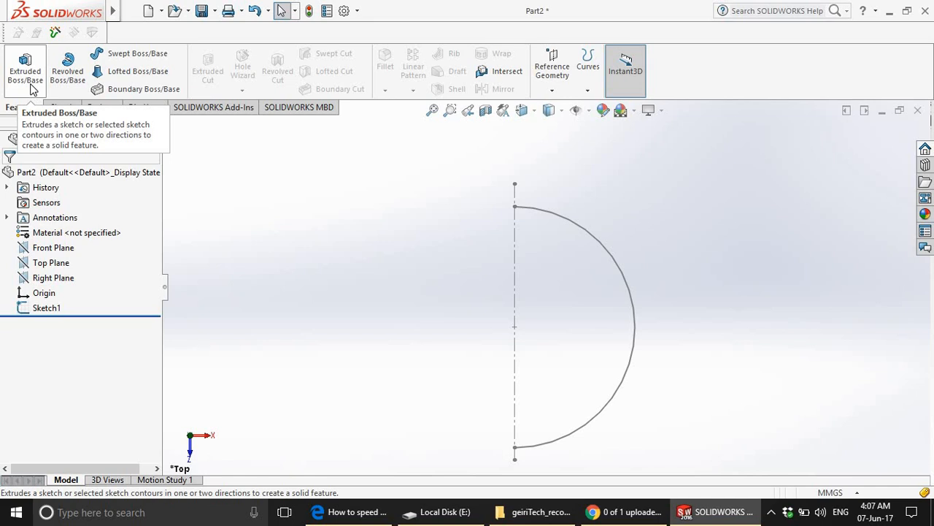
mouse_move(549, 327)
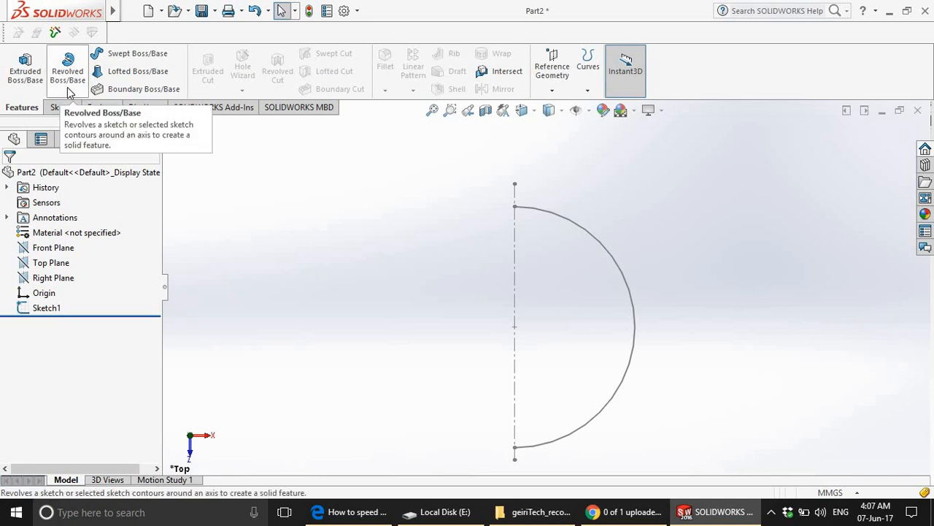
Start a Revolved Boss/Base and choose Sketch1 from the flyout tree as its profile.
left_click(67, 65)
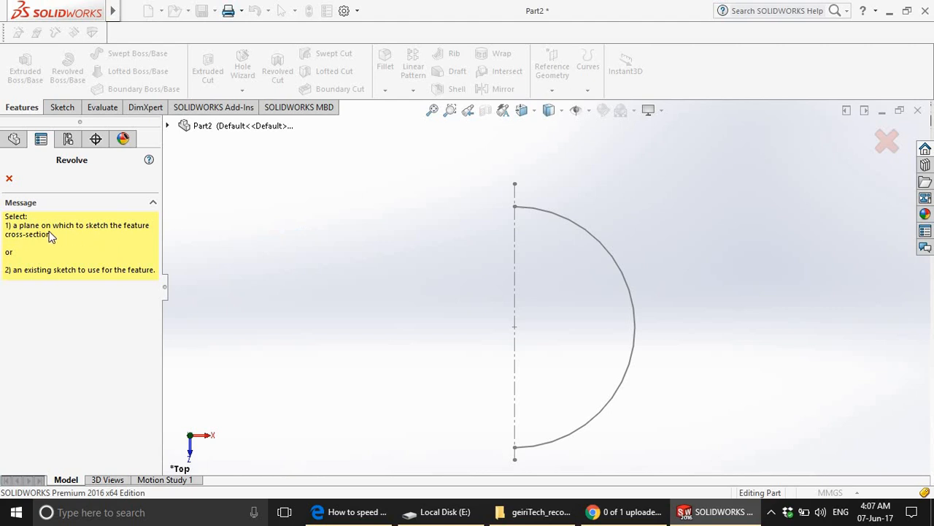
mouse_move(22, 231)
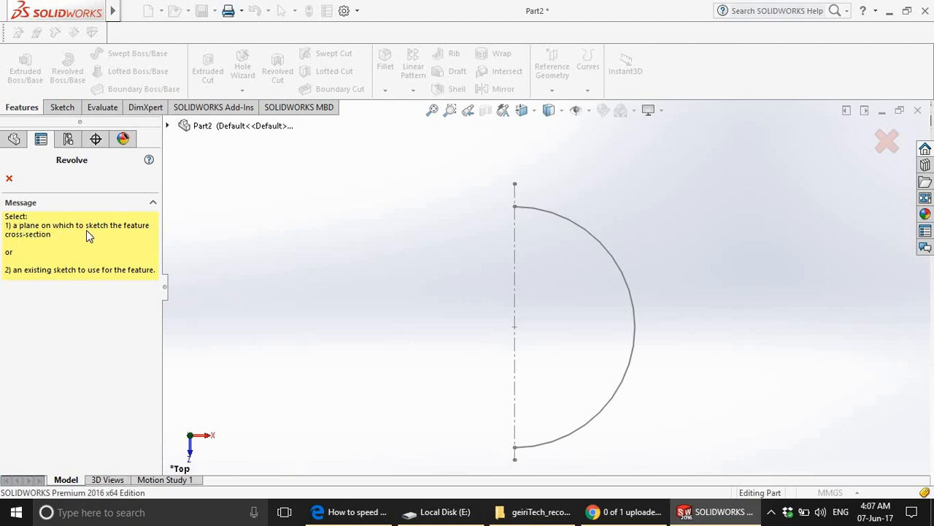
mouse_move(13, 251)
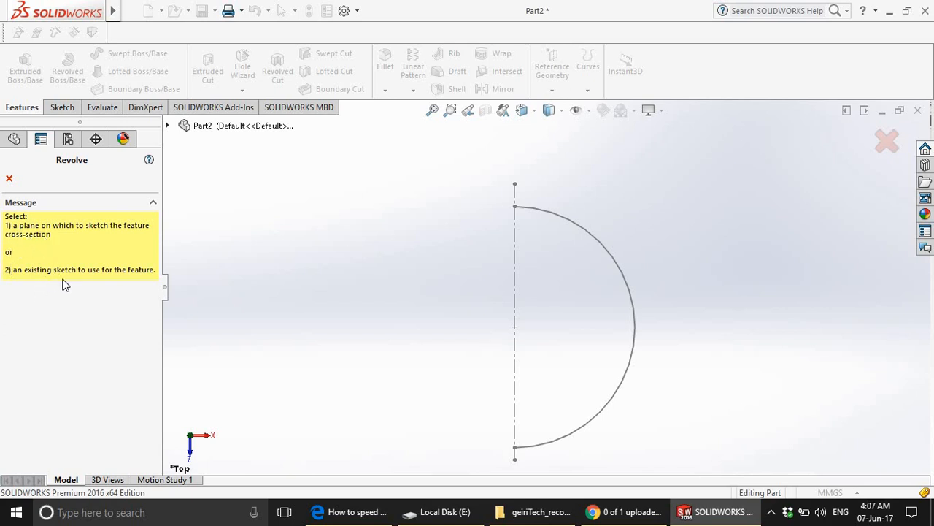
mouse_move(126, 285)
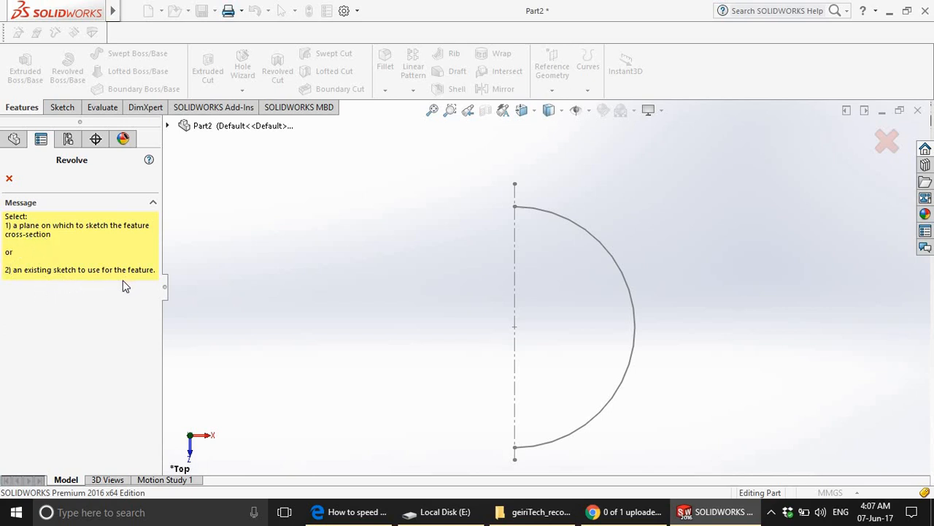
mouse_move(266, 191)
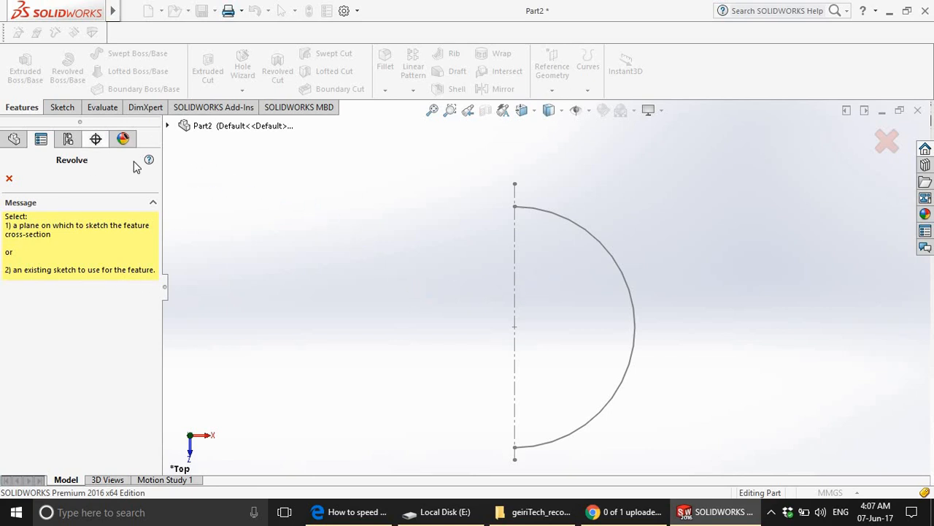
mouse_move(169, 131)
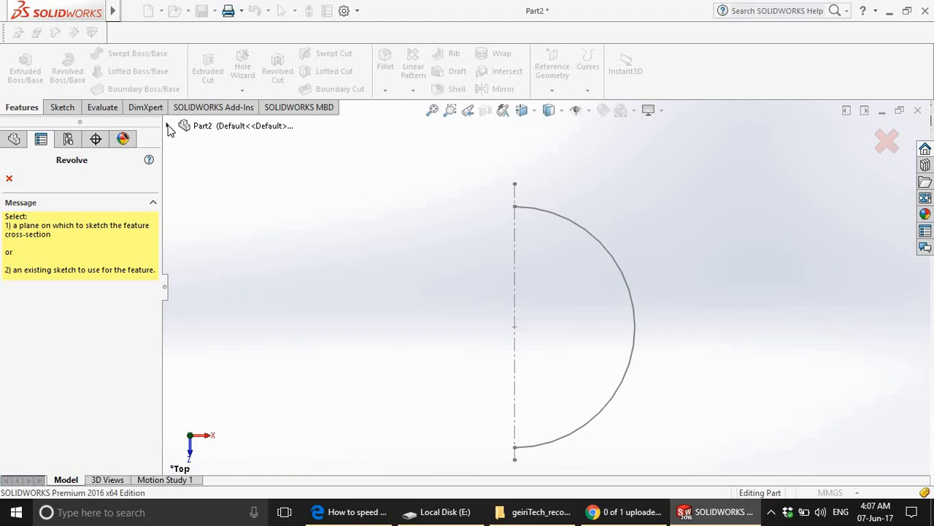
left_click(166, 126)
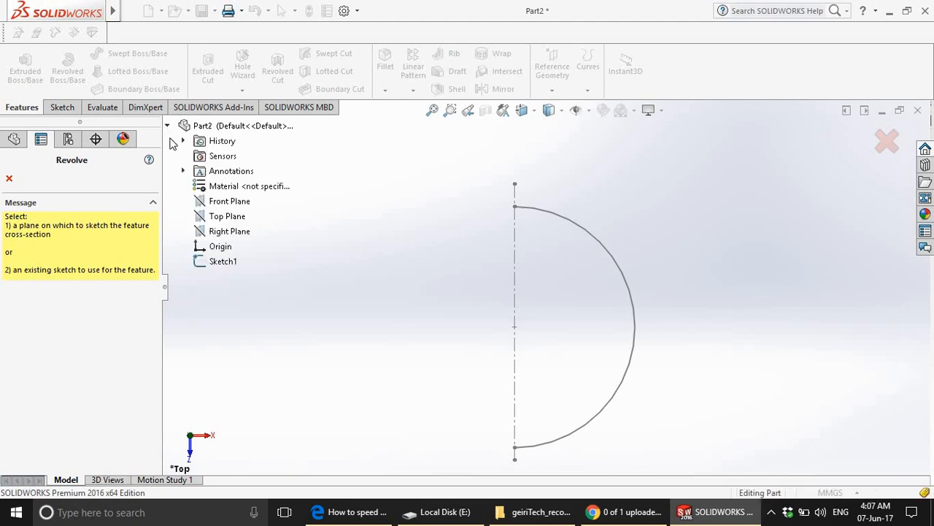
left_click(221, 260)
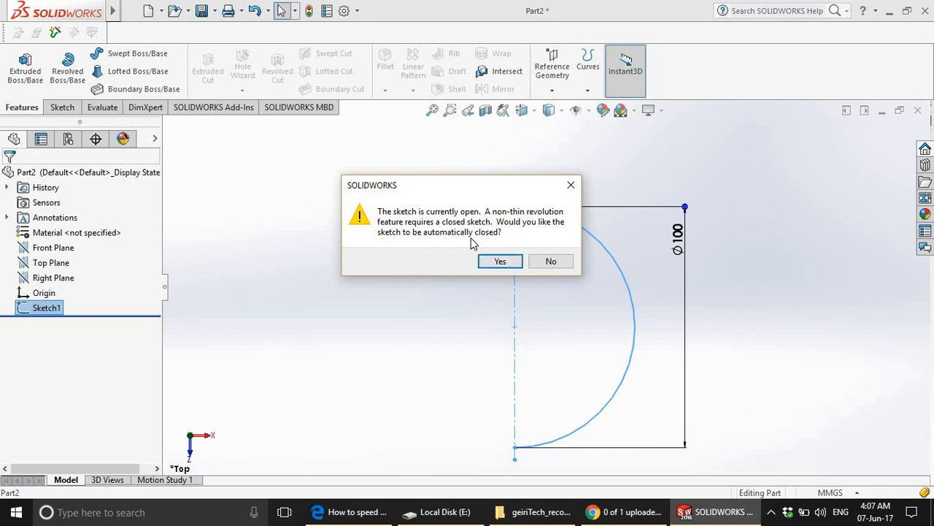
mouse_move(397, 212)
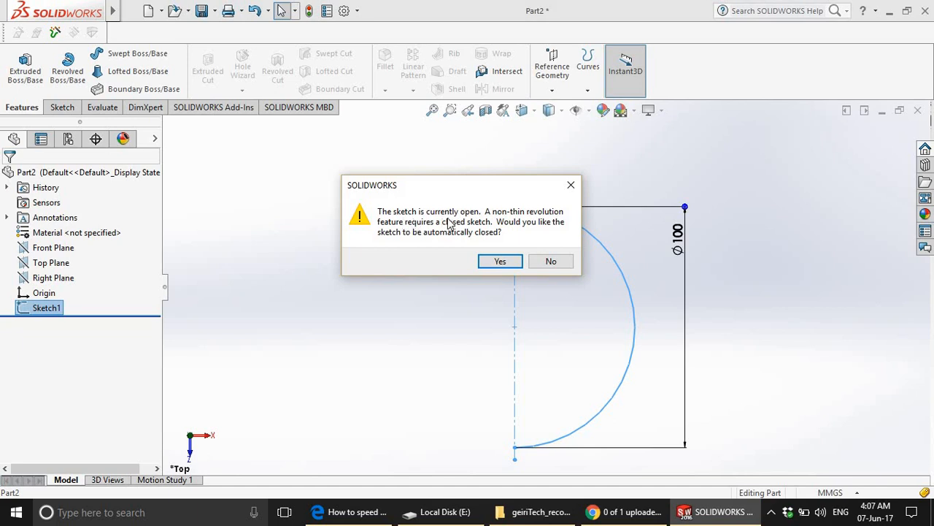
mouse_move(529, 222)
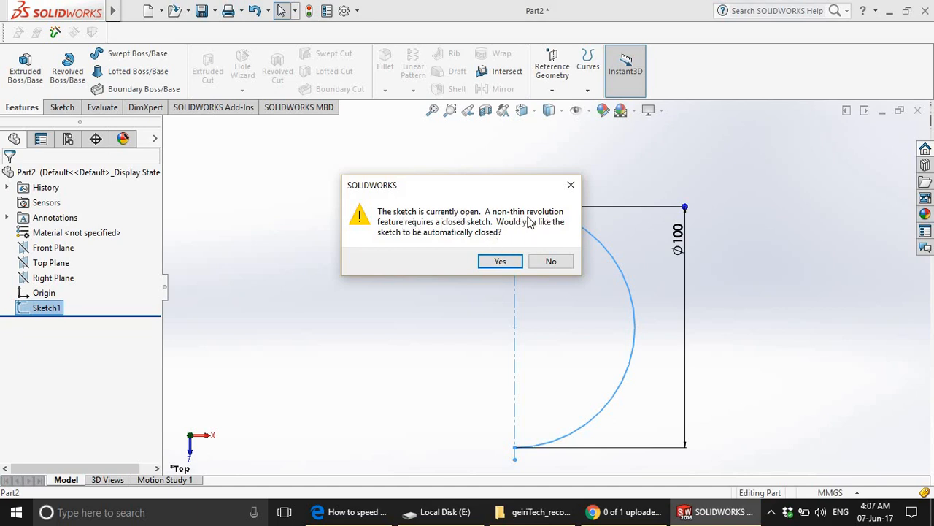
mouse_move(474, 240)
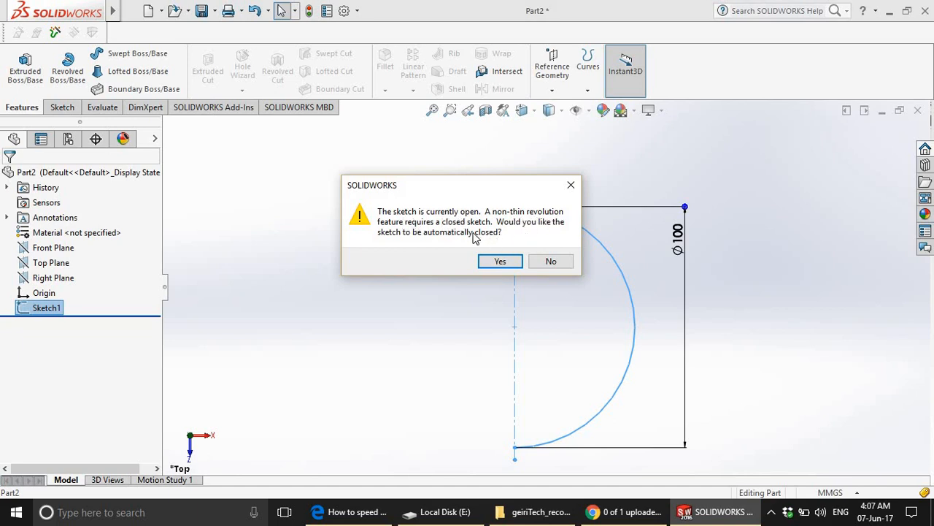
mouse_move(415, 251)
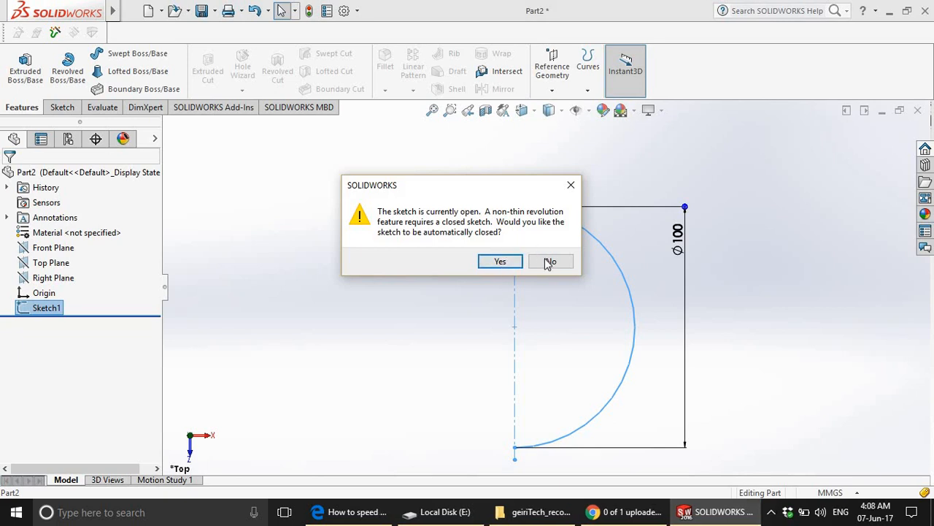
Decline auto-closing; preview a Blind 360° thin revolve about Line1, 10 mm thick.
left_click(549, 261)
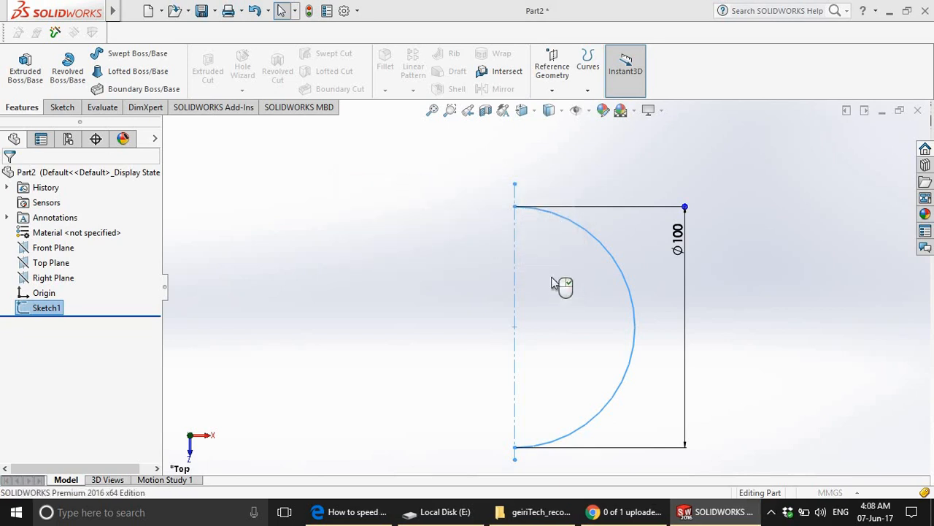
left_click(67, 66)
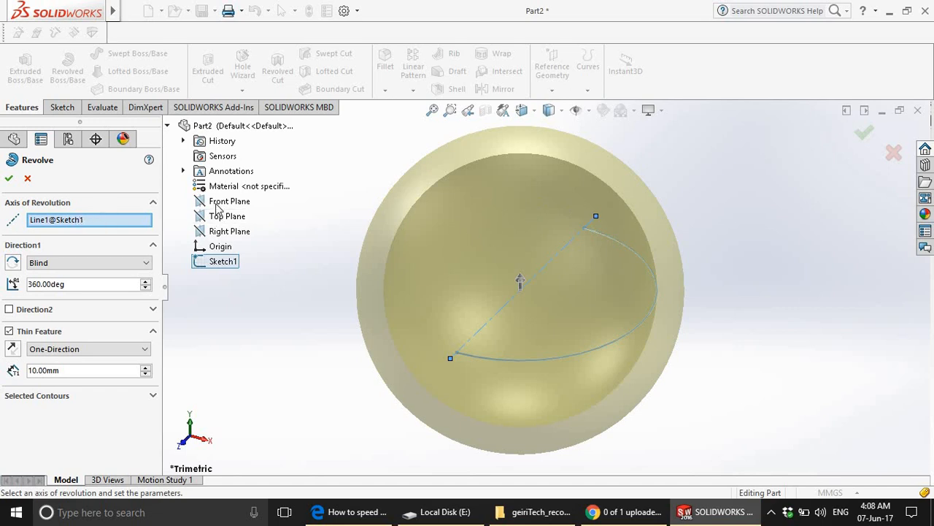
mouse_move(718, 276)
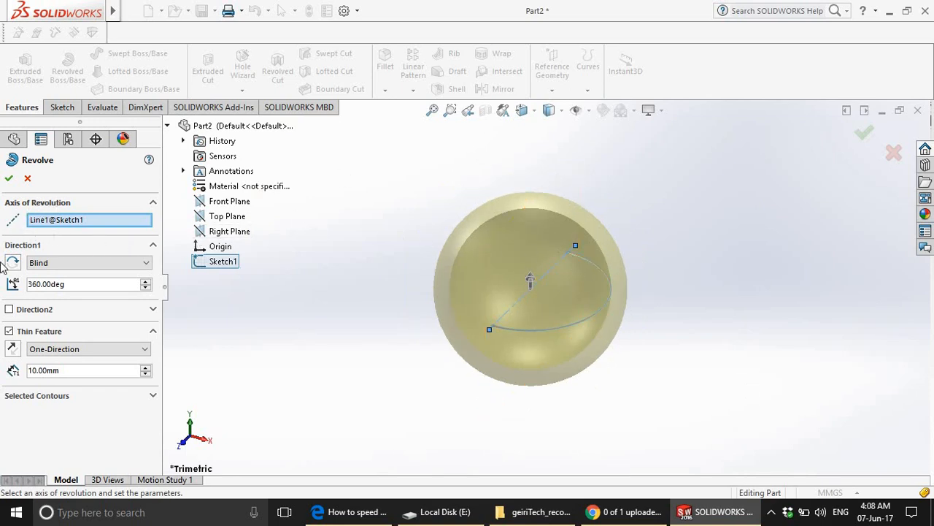
mouse_move(65, 227)
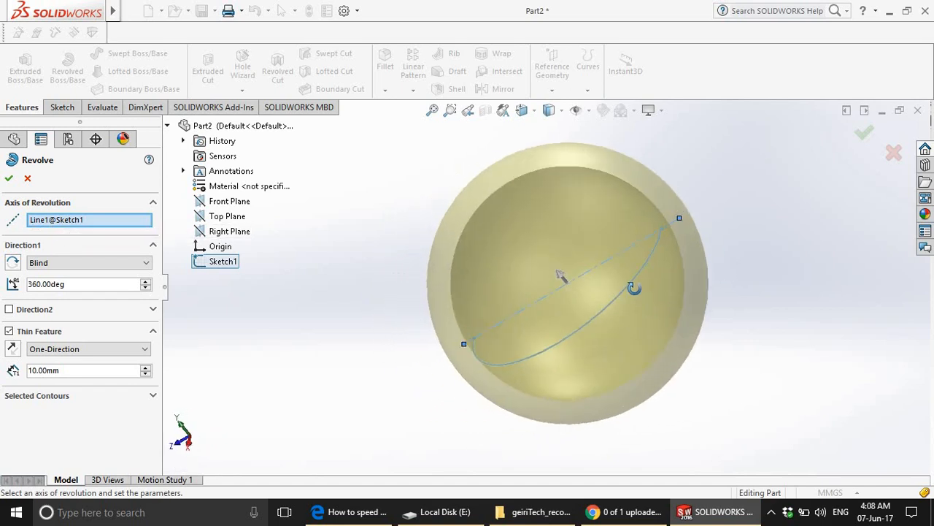
left_click_drag(562, 274, 532, 302)
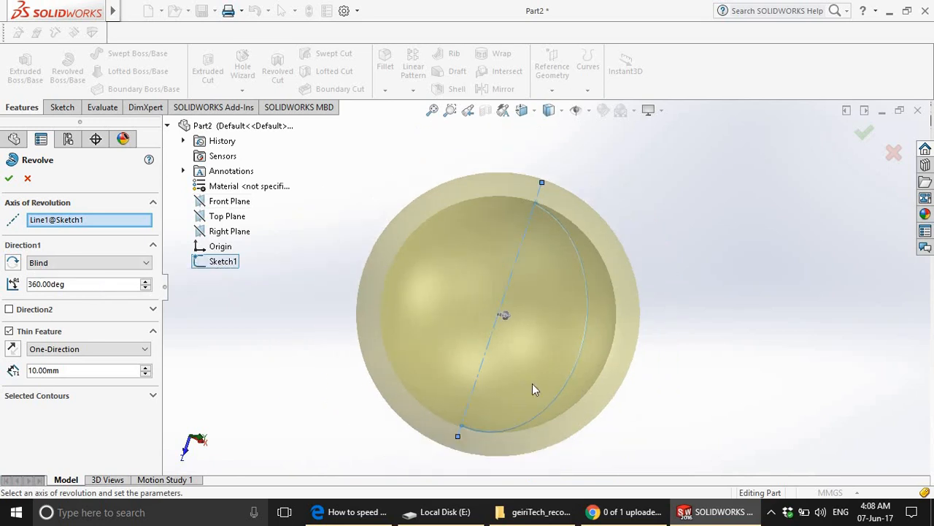
left_click(85, 348)
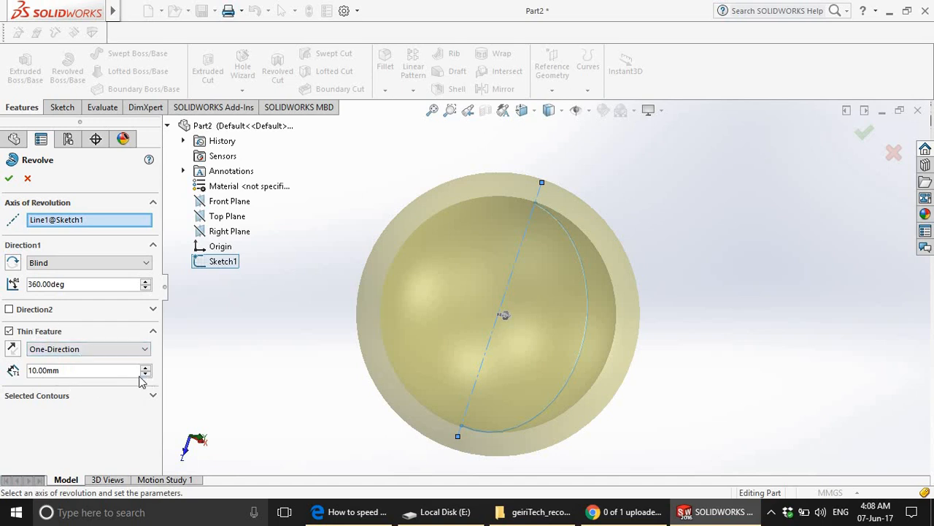
mouse_move(329, 372)
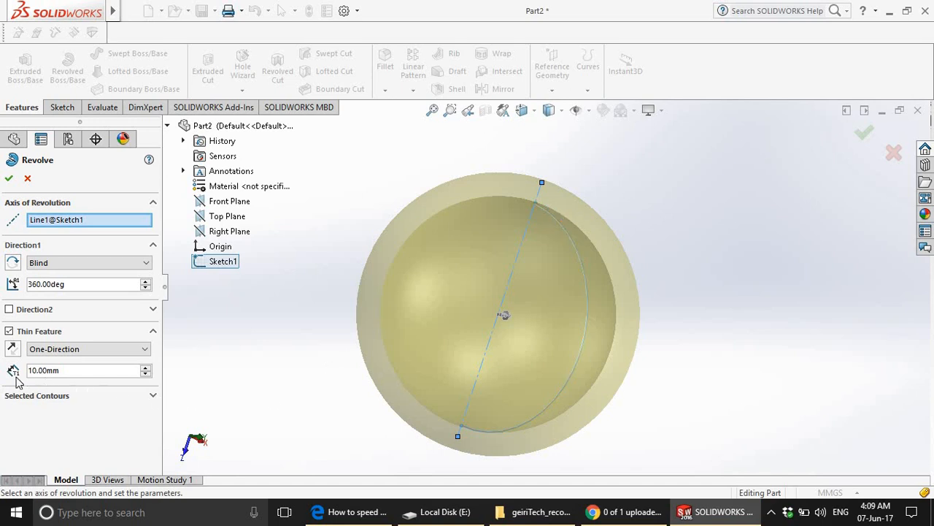
mouse_move(13, 370)
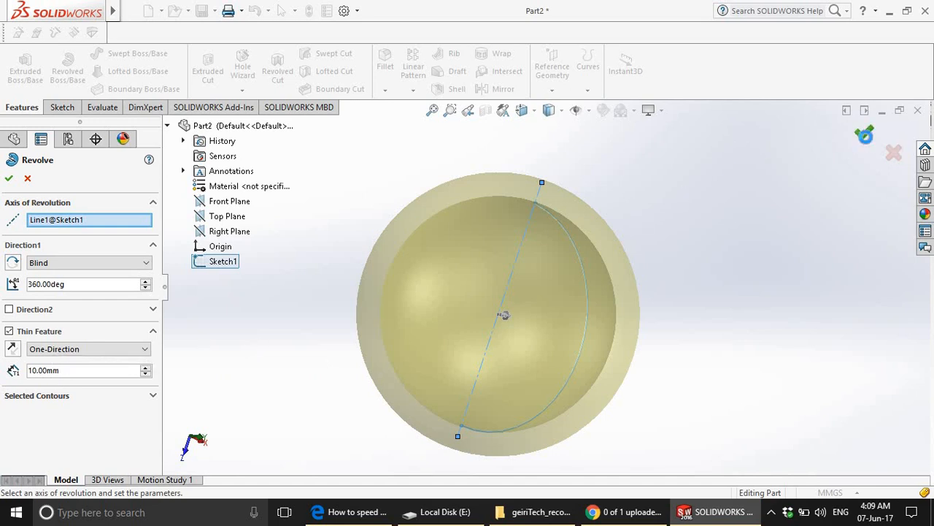
Commit Revolve-Thin1, check the hollow interior with a section view, then restore the full sphere.
left_click(9, 178)
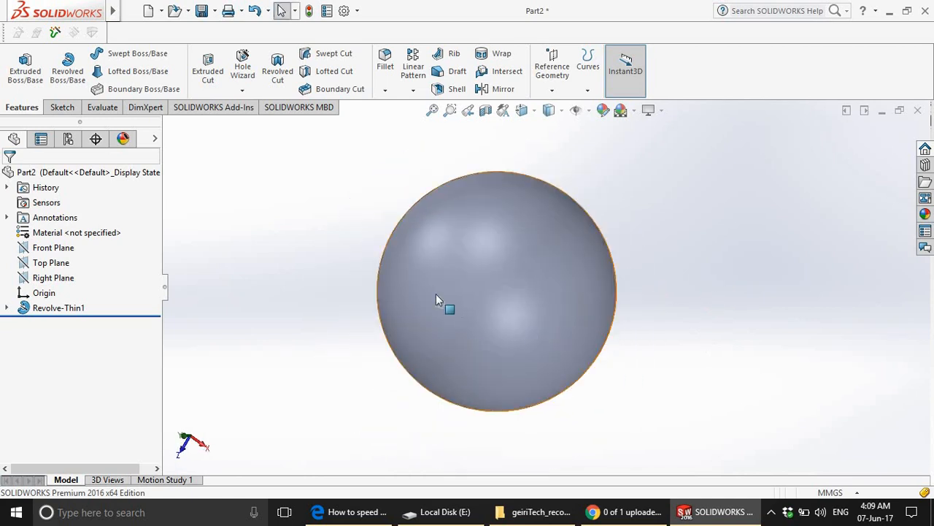
mouse_move(484, 111)
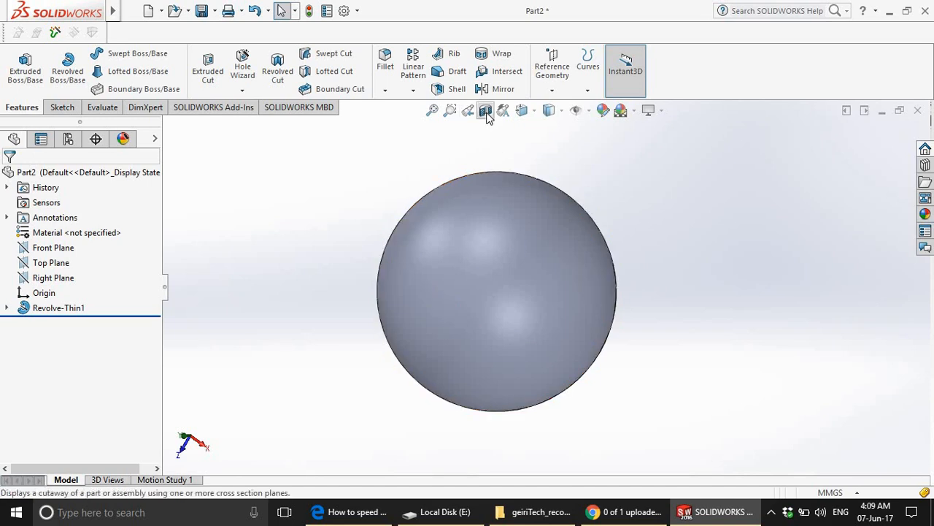
left_click(485, 111)
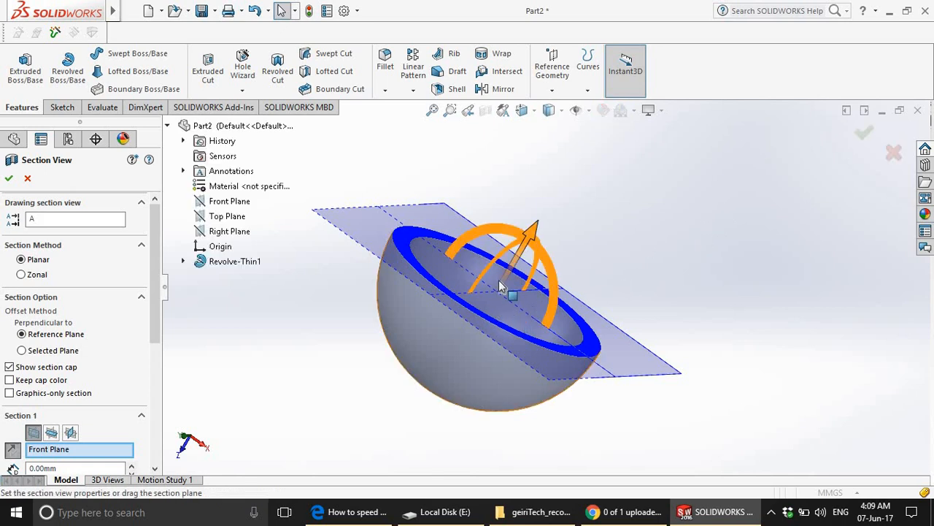
mouse_move(576, 269)
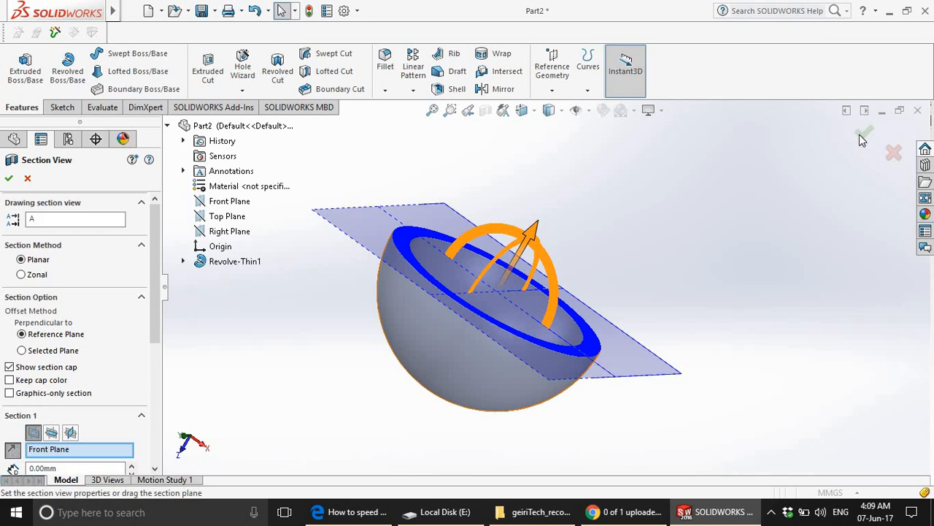
left_click(9, 178)
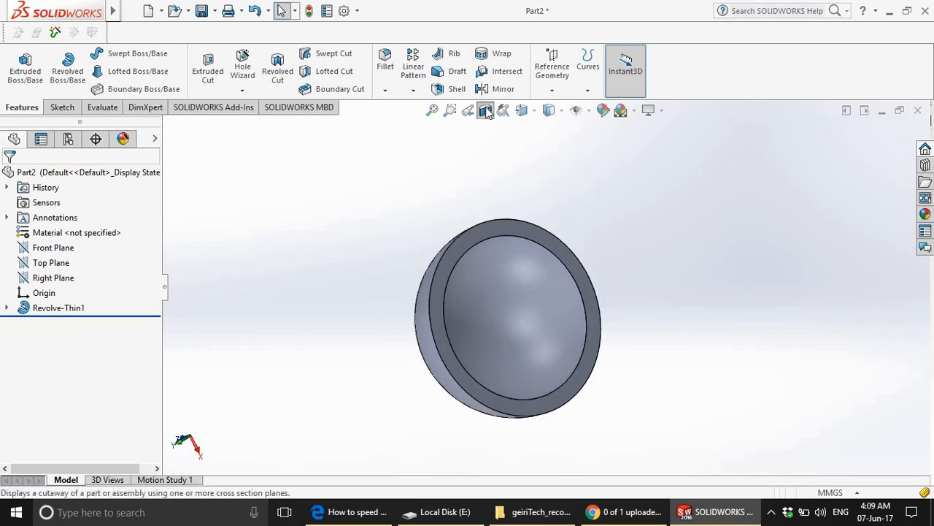
left_click(484, 111)
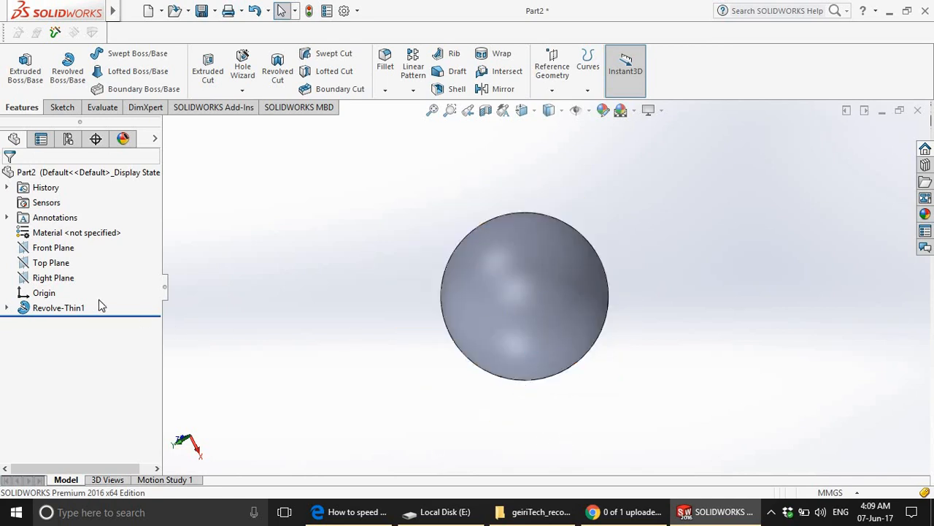
Reopen Sketch1 under Revolve-Thin1 for editing and select its vertical centreline.
left_click(58, 307)
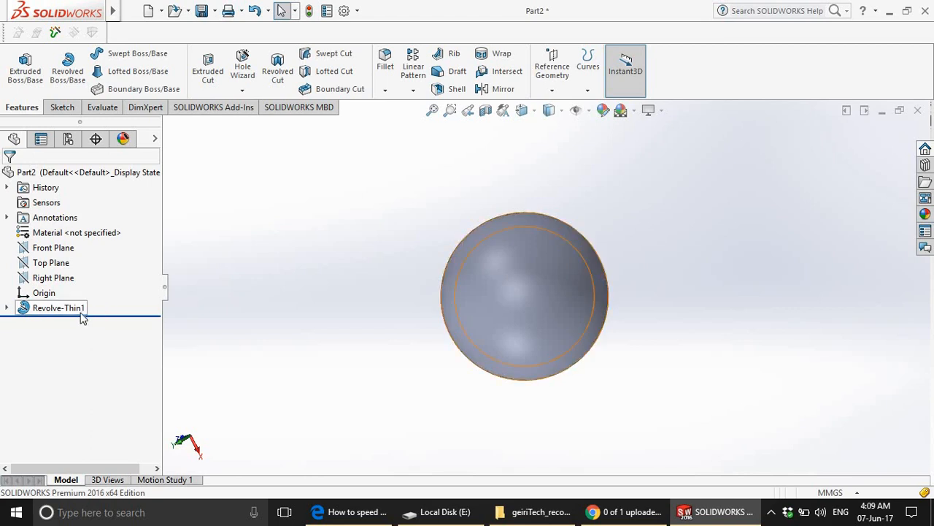
left_click(6, 307)
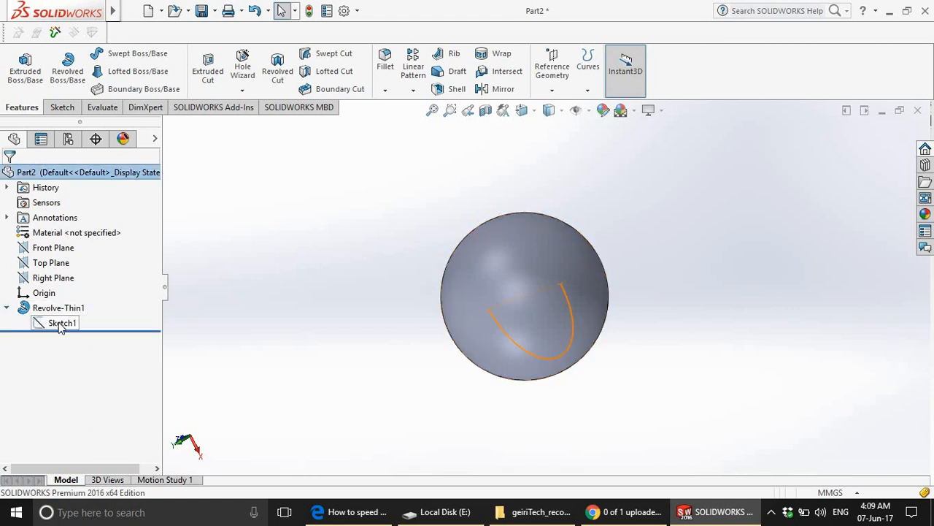
right_click(59, 323)
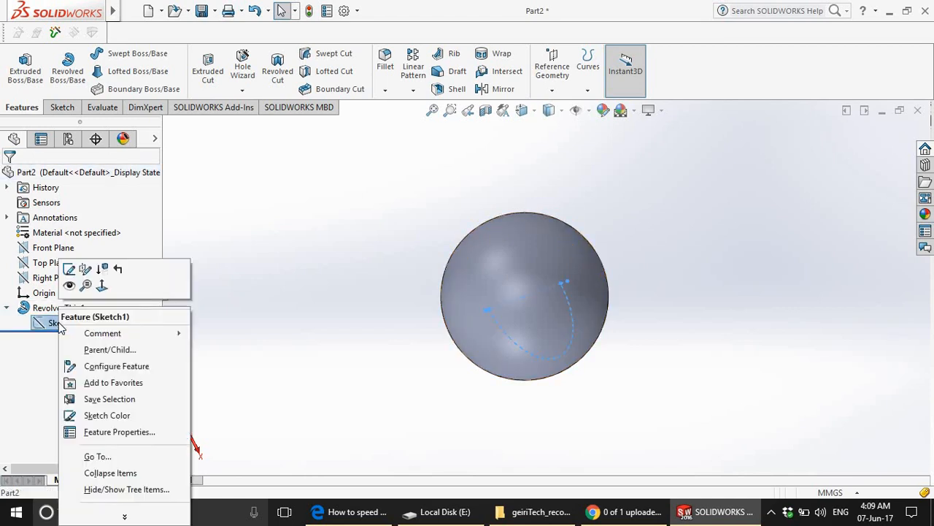
mouse_move(69, 272)
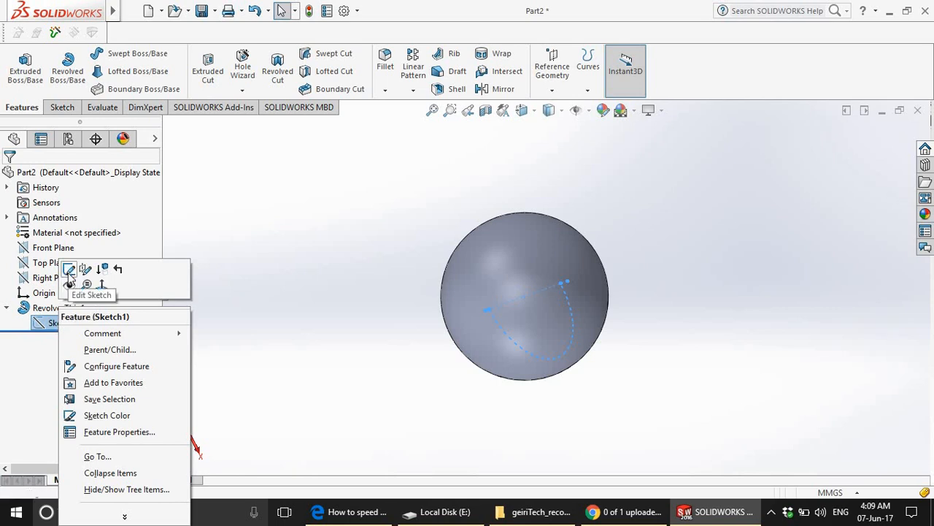
left_click(70, 281)
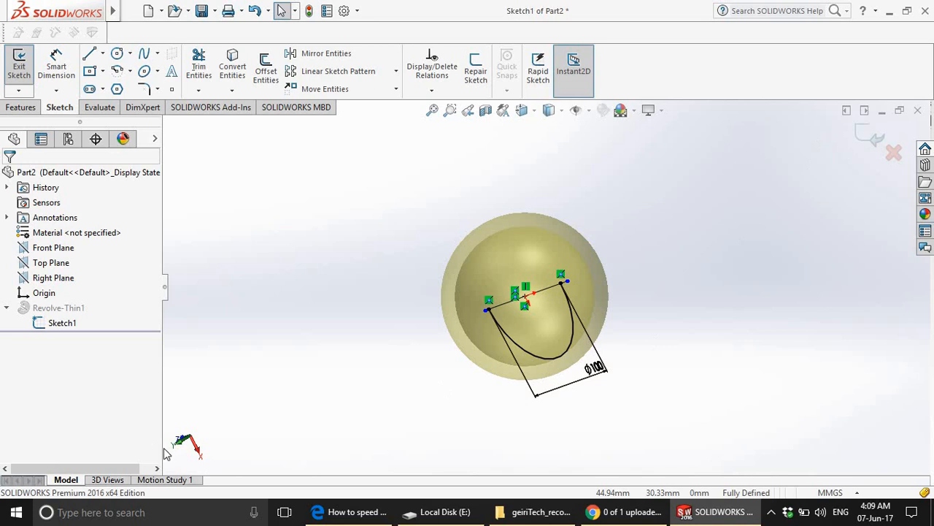
mouse_move(278, 412)
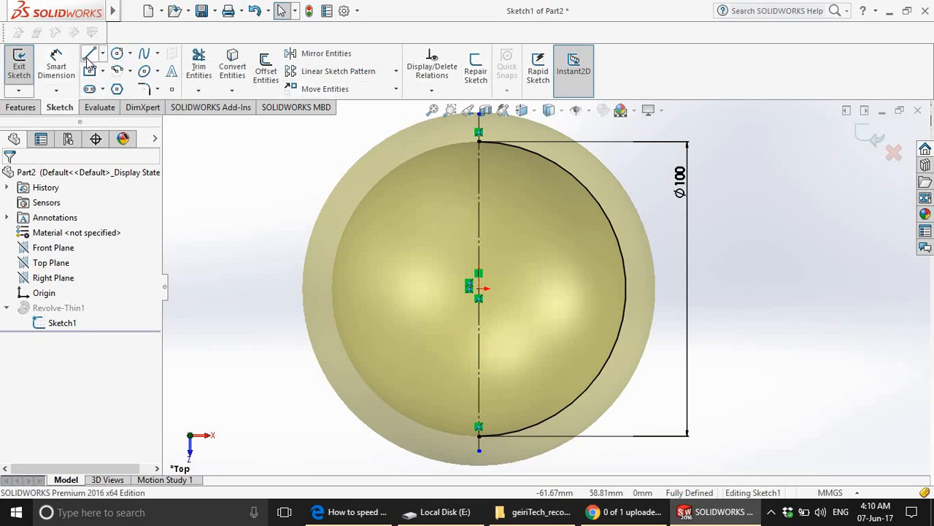
left_click(89, 52)
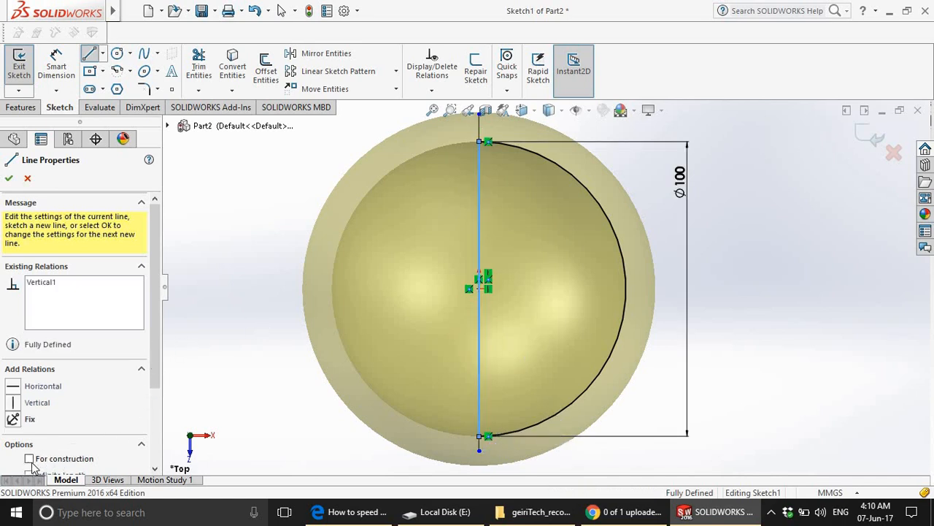
mouse_move(568, 181)
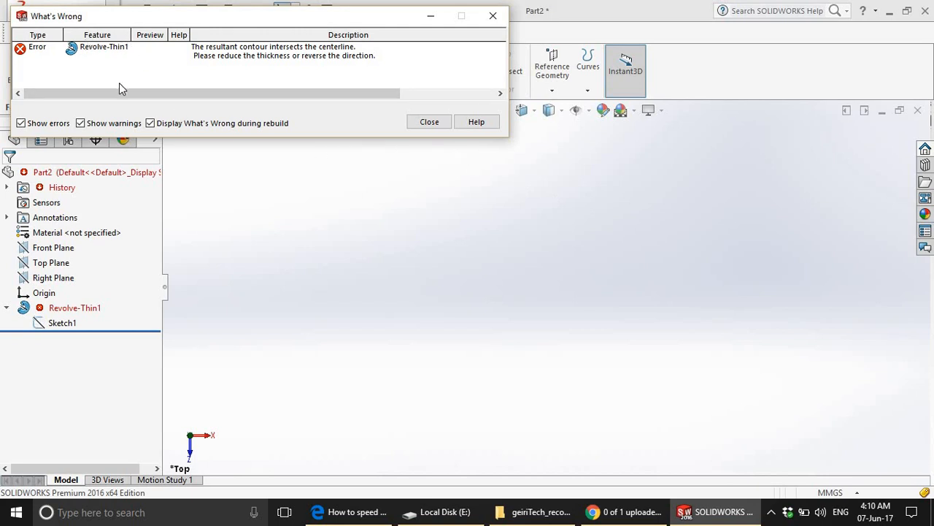
mouse_move(228, 64)
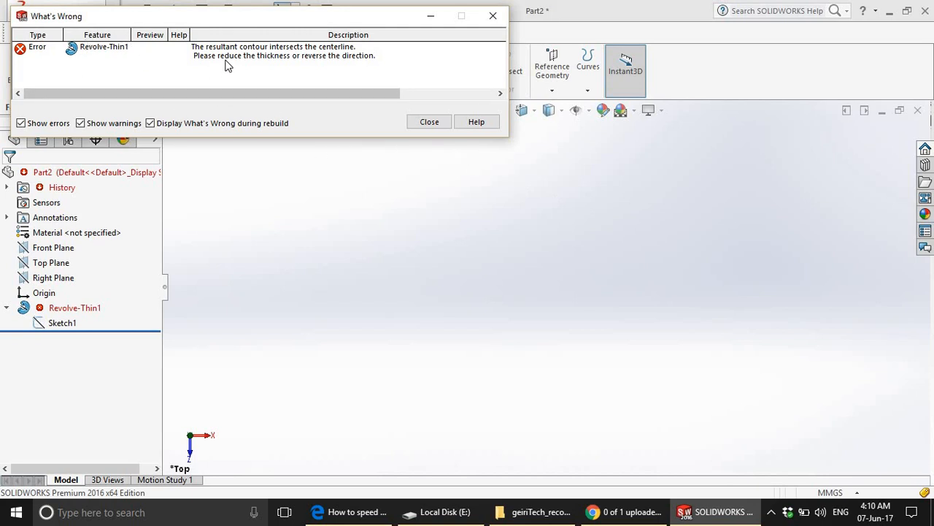
mouse_move(246, 175)
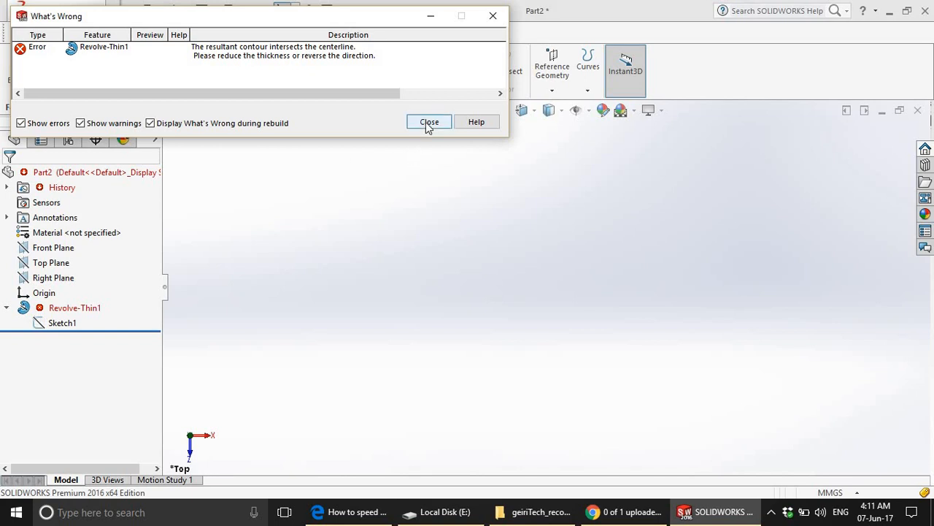
Dismiss the What's Wrong report, rebuild, and delete the failed Revolve-Thin1.
left_click(429, 122)
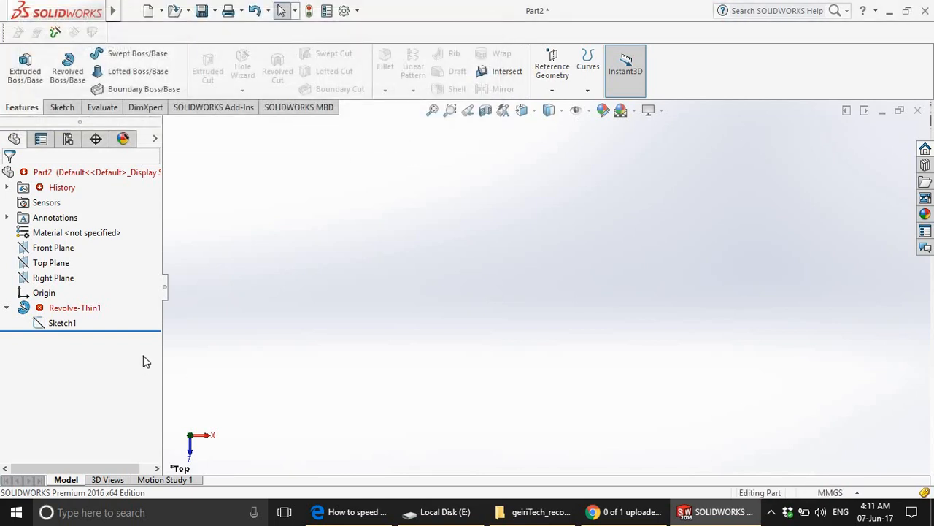
mouse_move(94, 314)
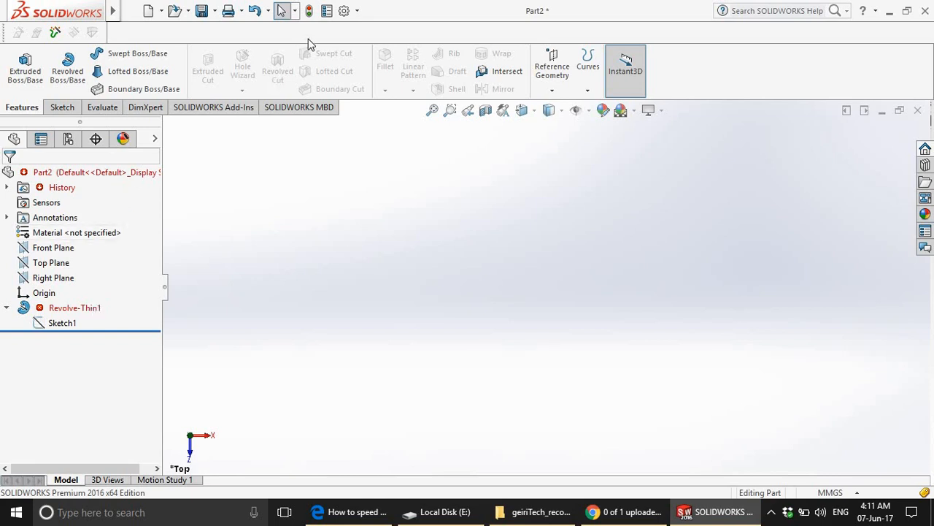
left_click(73, 306)
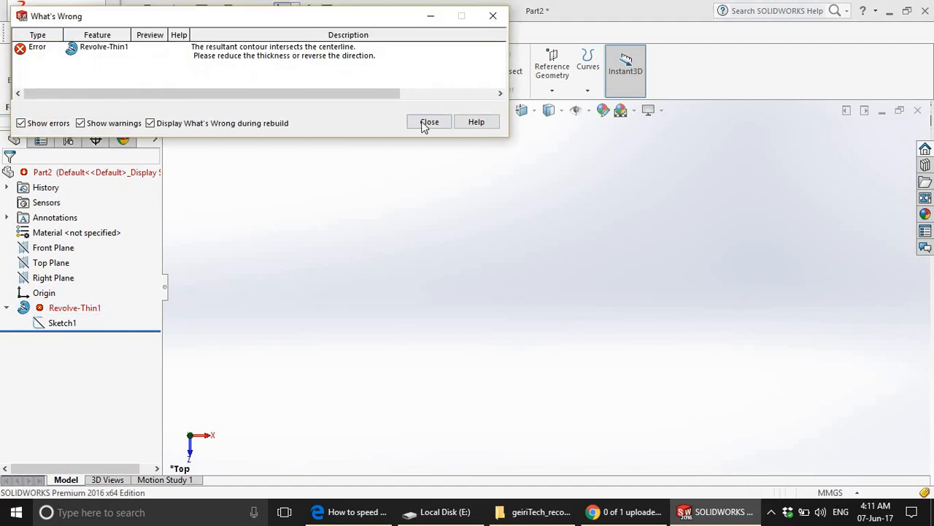
left_click(429, 123)
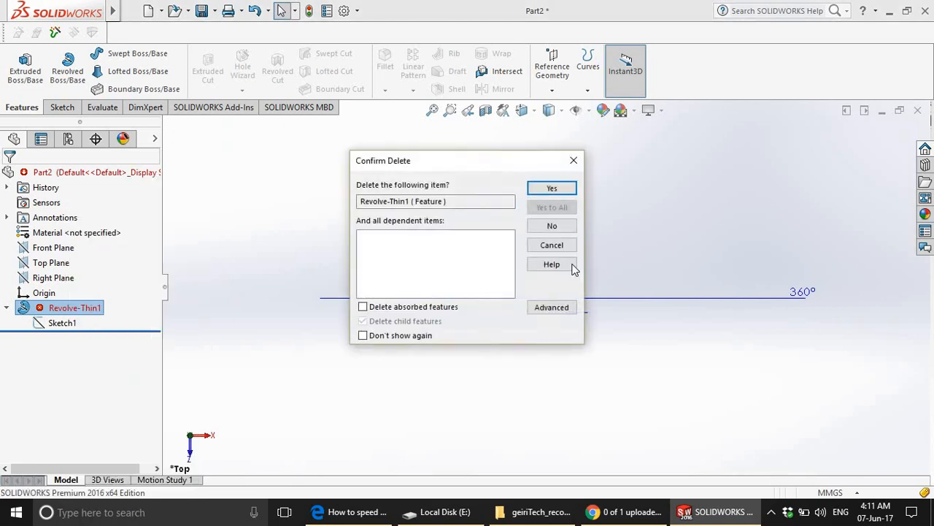
left_click(552, 187)
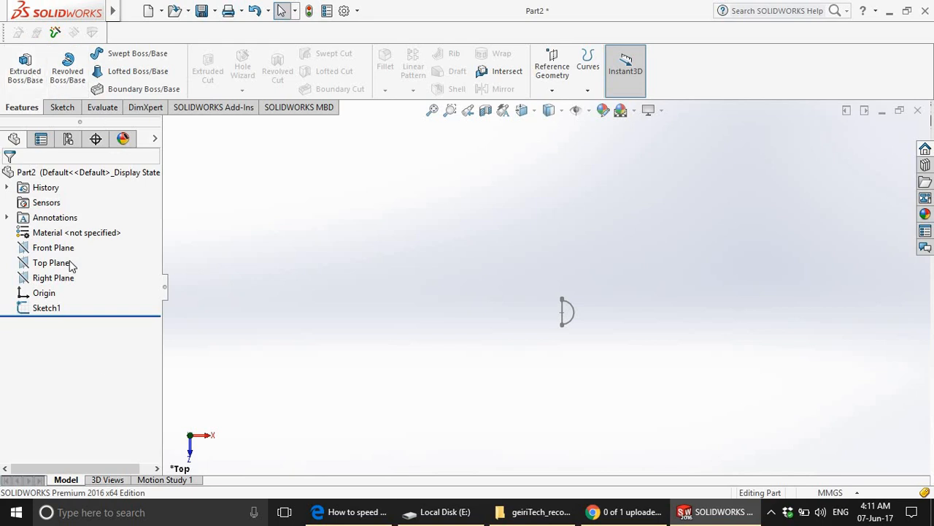
mouse_move(67, 70)
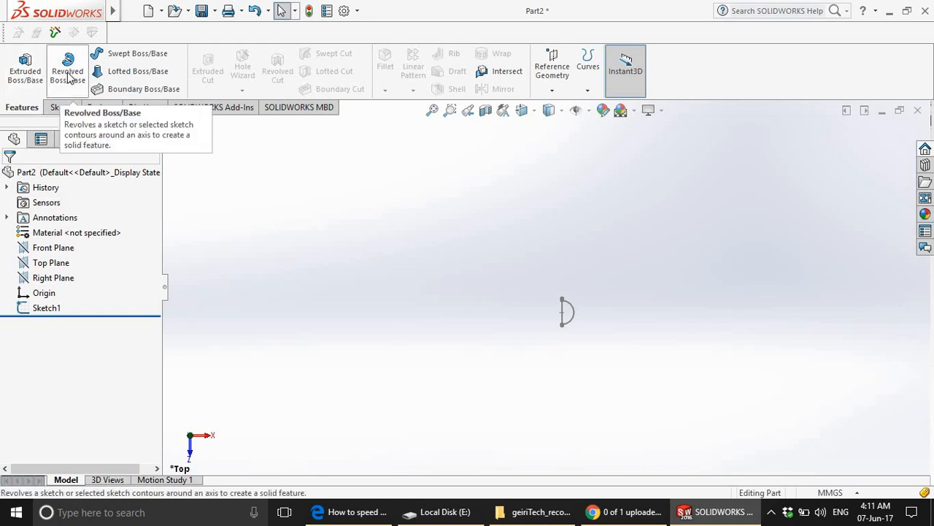
Create Revolve1: Blind 360° about Line1@Sketch1 with Thin Feature off, giving a solid sphere.
left_click(67, 65)
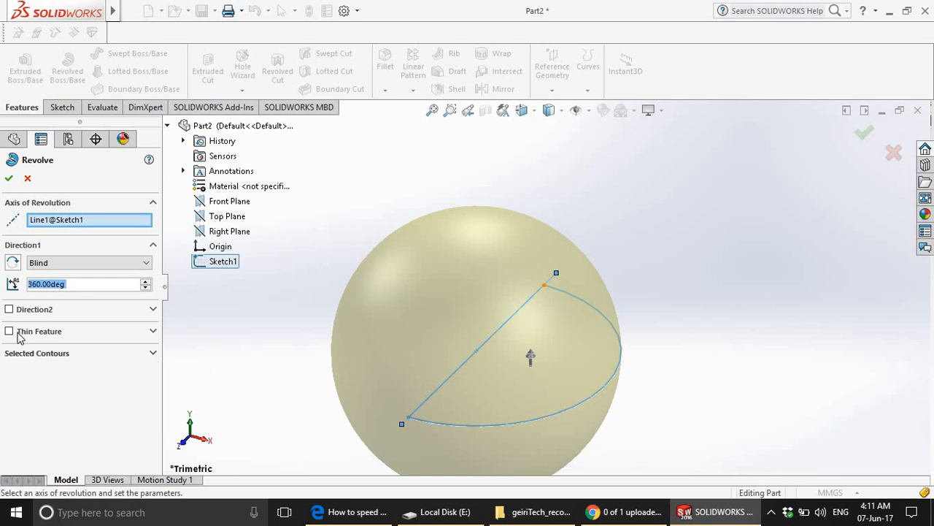
mouse_move(231, 376)
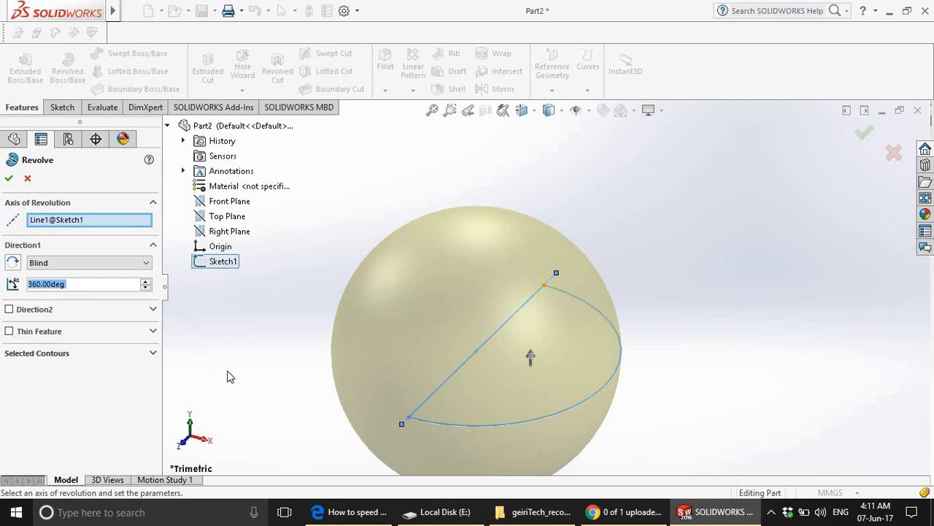
left_click(511, 400)
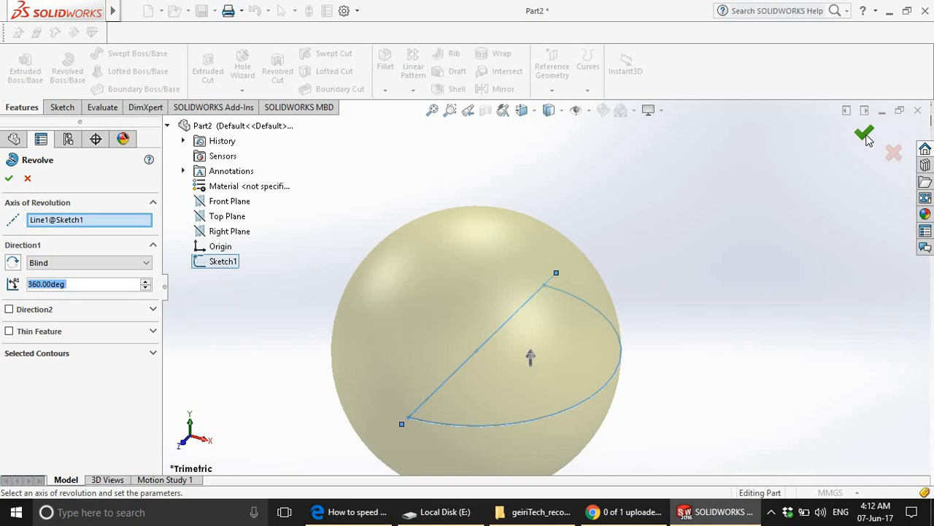
left_click(864, 135)
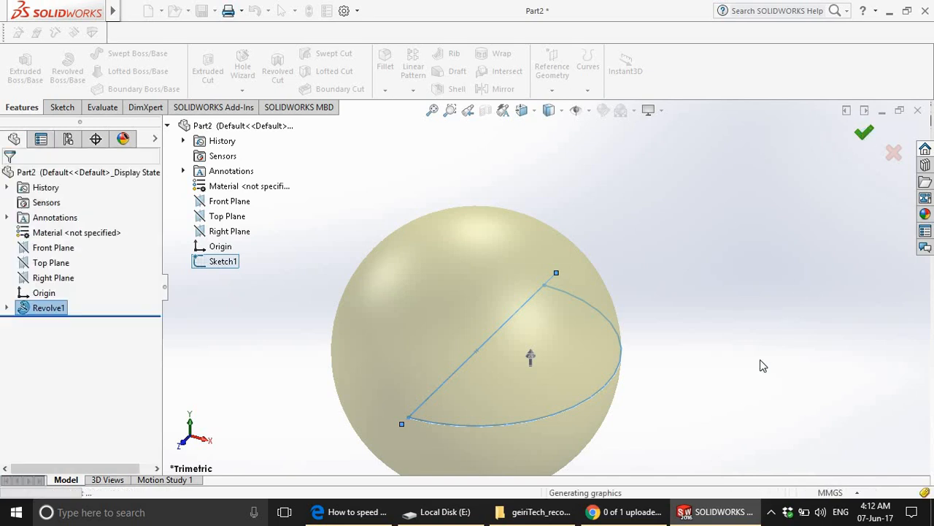
left_click(864, 132)
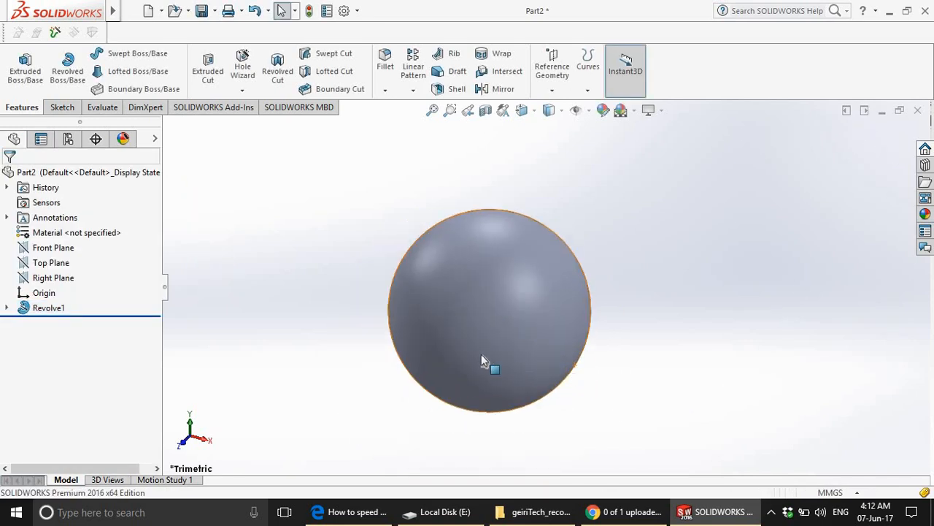
mouse_move(485, 111)
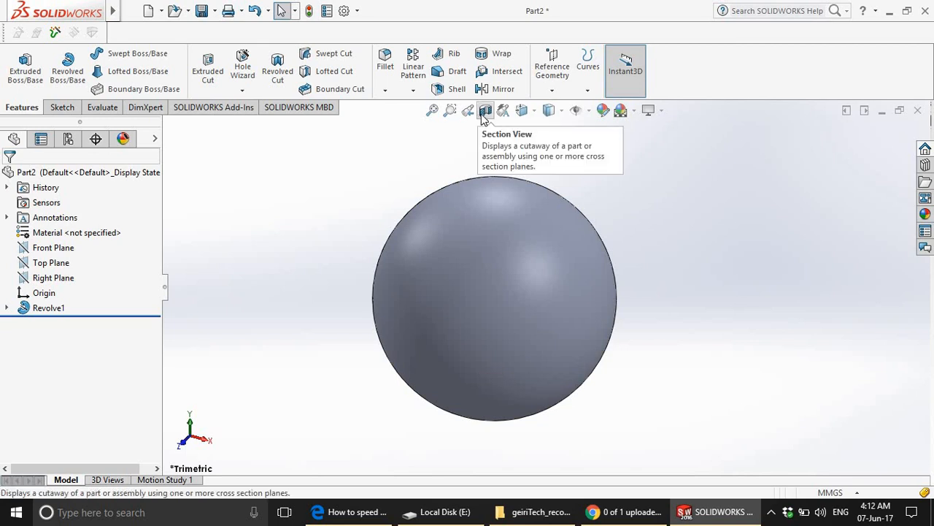
left_click(485, 111)
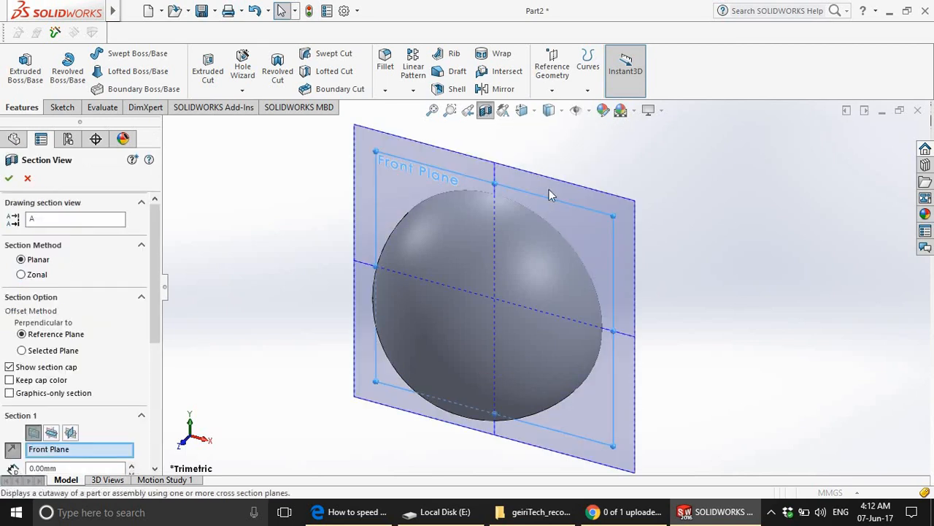
mouse_move(739, 282)
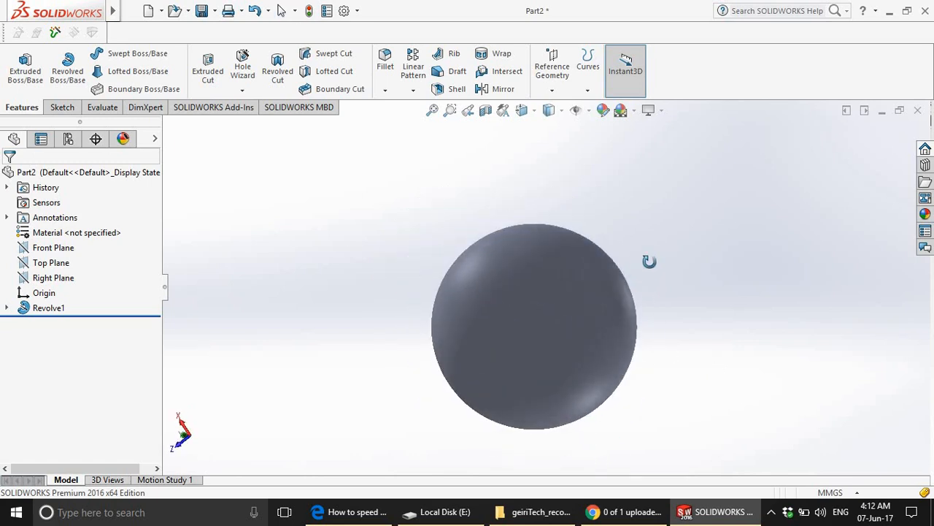
scroll("down", 3)
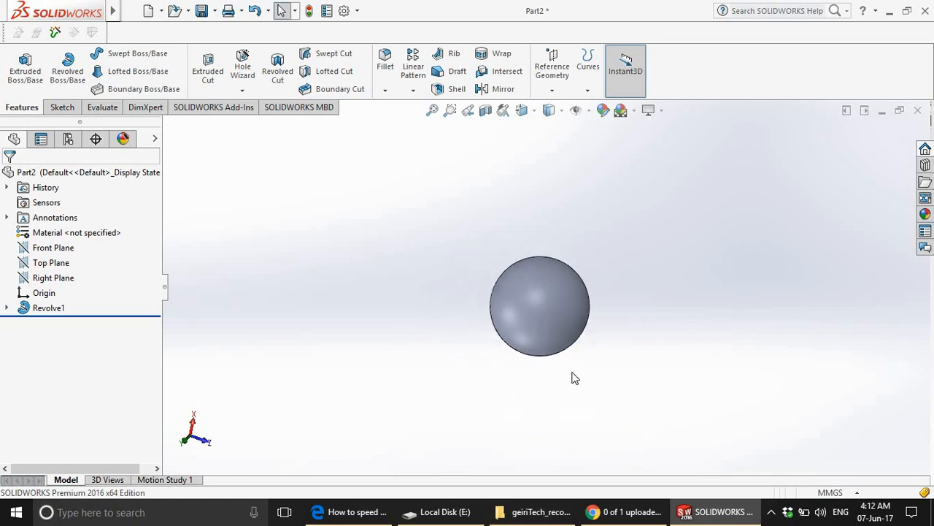